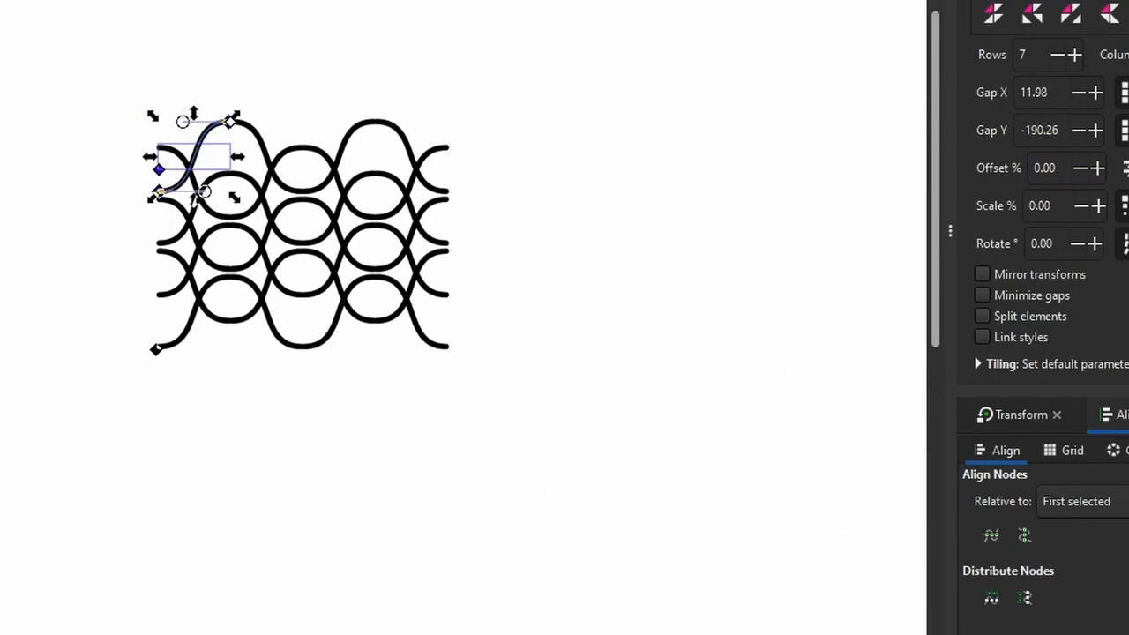
Start a fresh empty document after showing the finished loop weave.
{"action": "left_click", "coordinate": [1098, 168]}
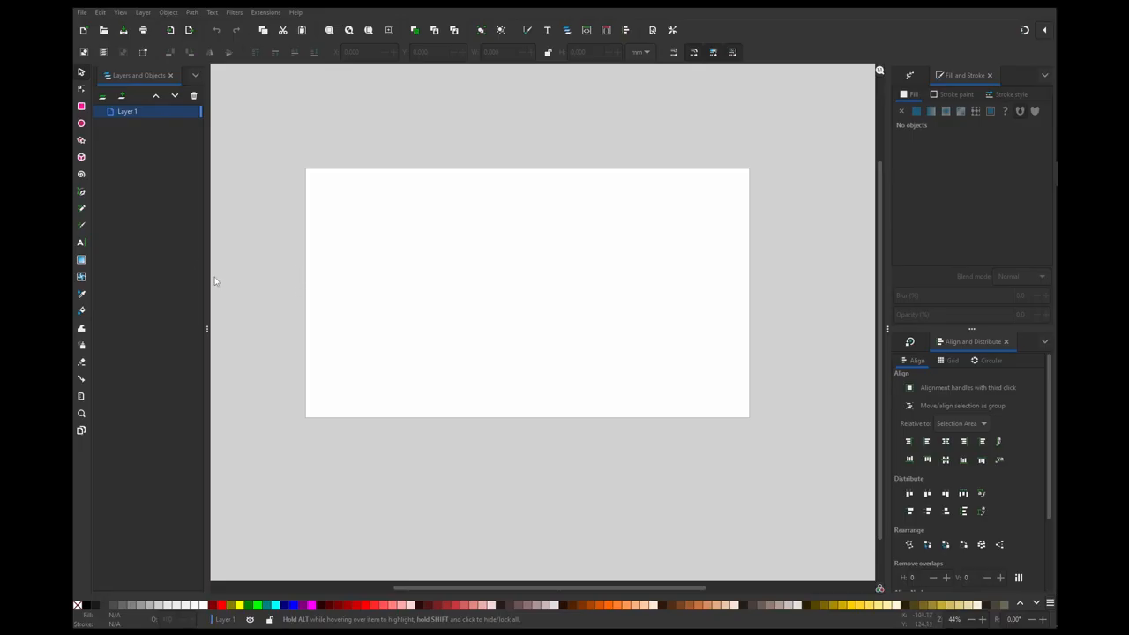
{"action": "mouse_move", "coordinate": [81, 191]}
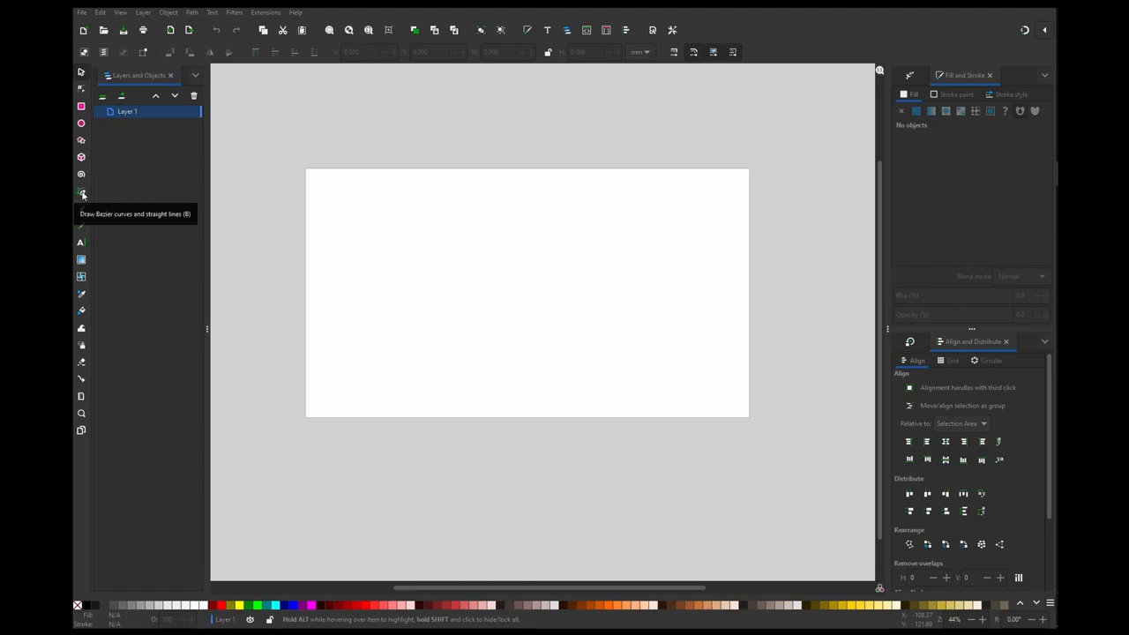
Switch to the Bezier (Pen) tool to draw a straight diagonal line.
{"action": "left_click", "coordinate": [81, 192]}
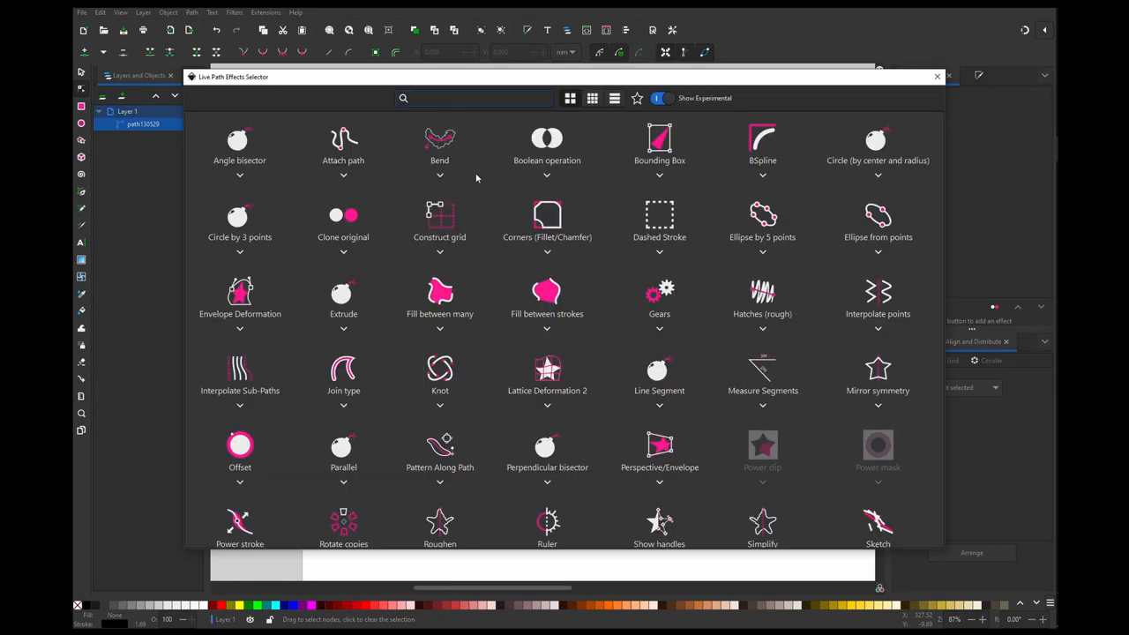
Search 'til' in the effect selector to add the Tiling effect to the line.
{"action": "type", "text": "til"}
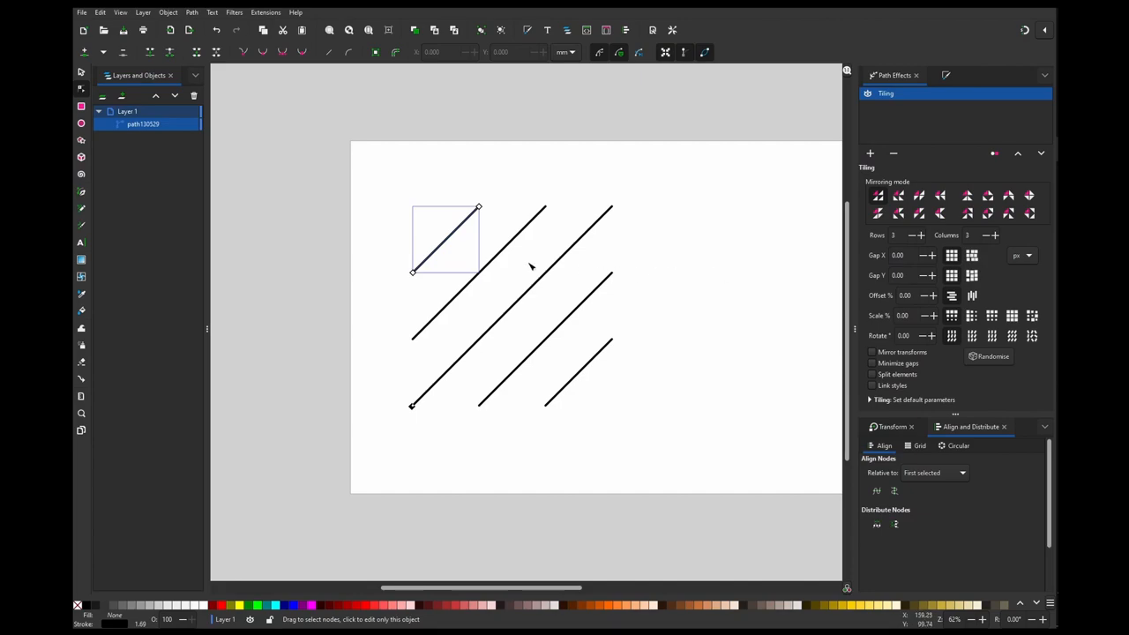
{"action": "mouse_move", "coordinate": [598, 244]}
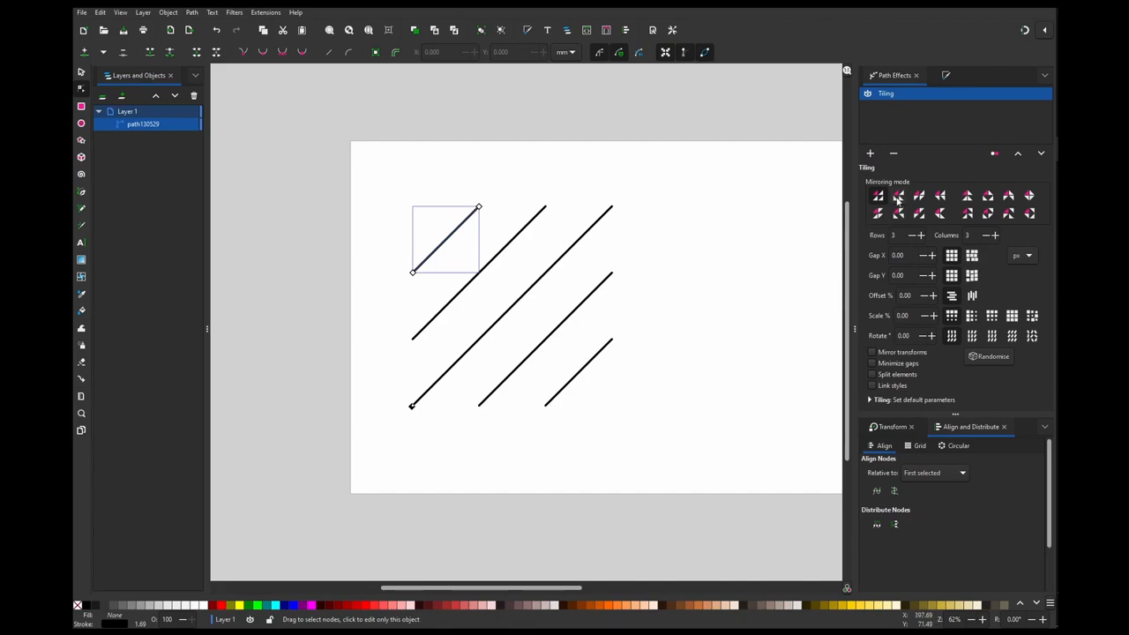
Choose the crossing mirroring mode and add rows and columns to form a diamond lattice.
{"action": "left_click", "coordinate": [898, 196]}
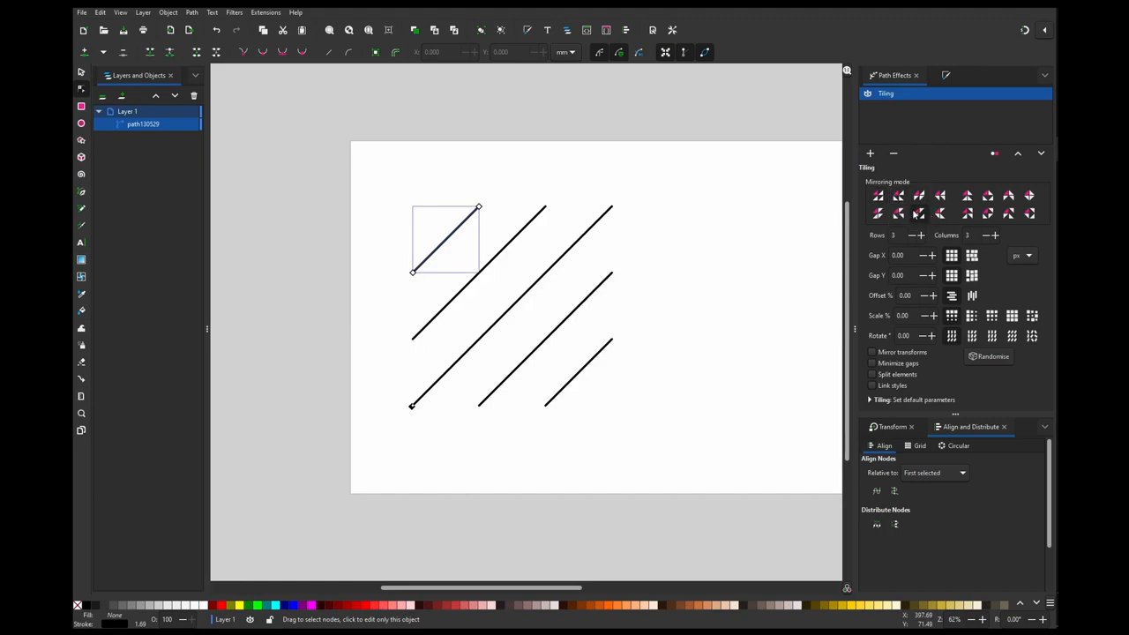
{"action": "left_click", "coordinate": [900, 212]}
{"action": "type", "text": "4"}
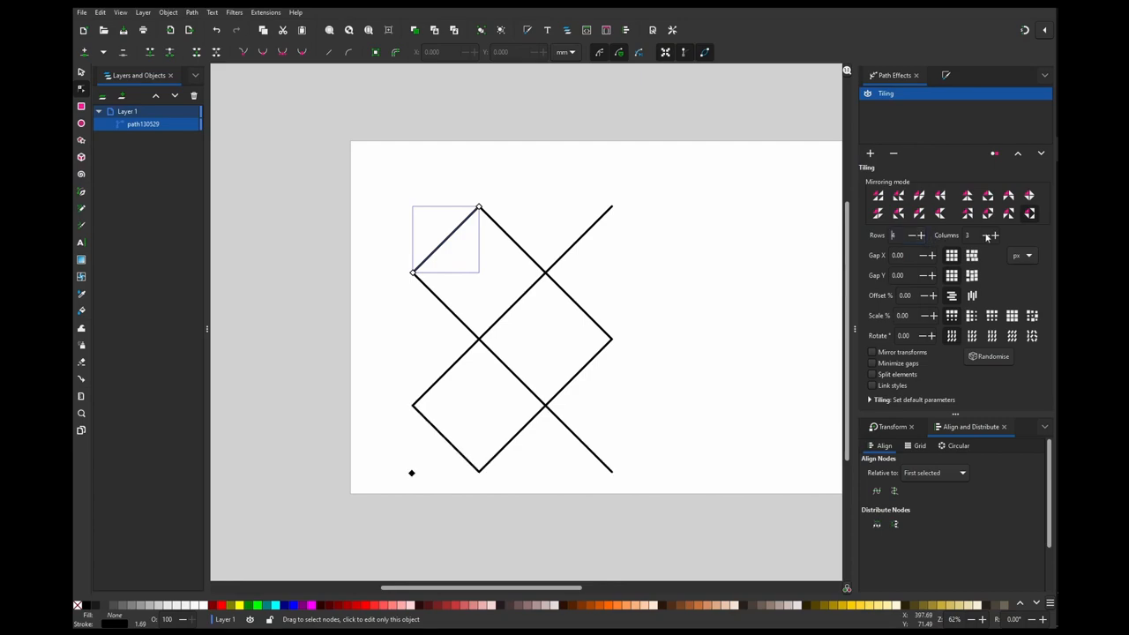
{"action": "left_click", "coordinate": [993, 236]}
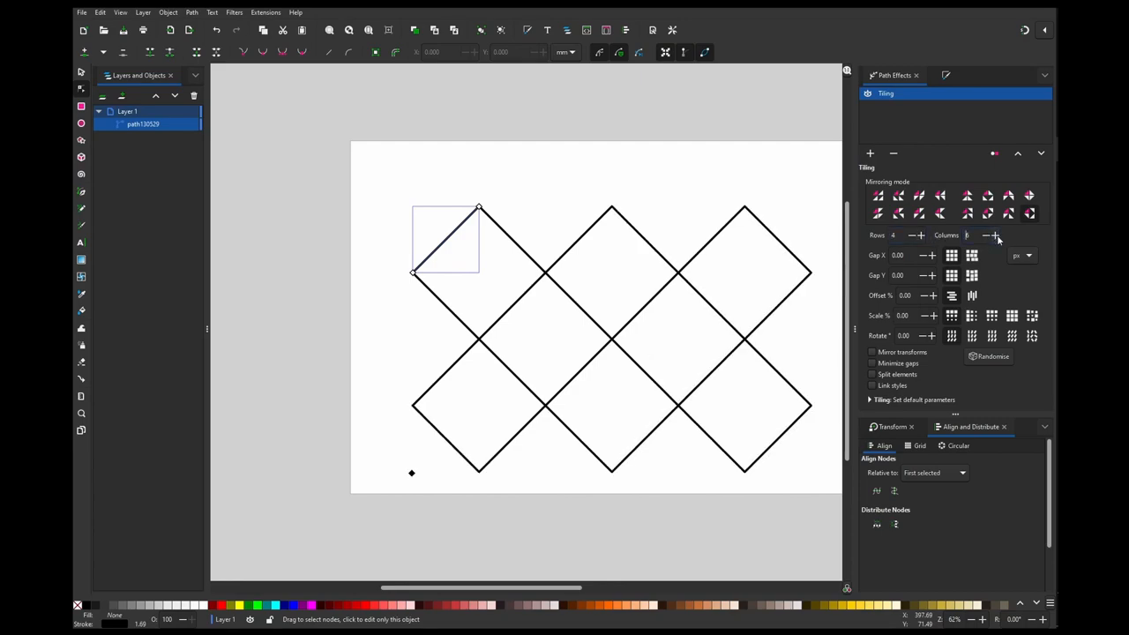
{"action": "left_click", "coordinate": [995, 234]}
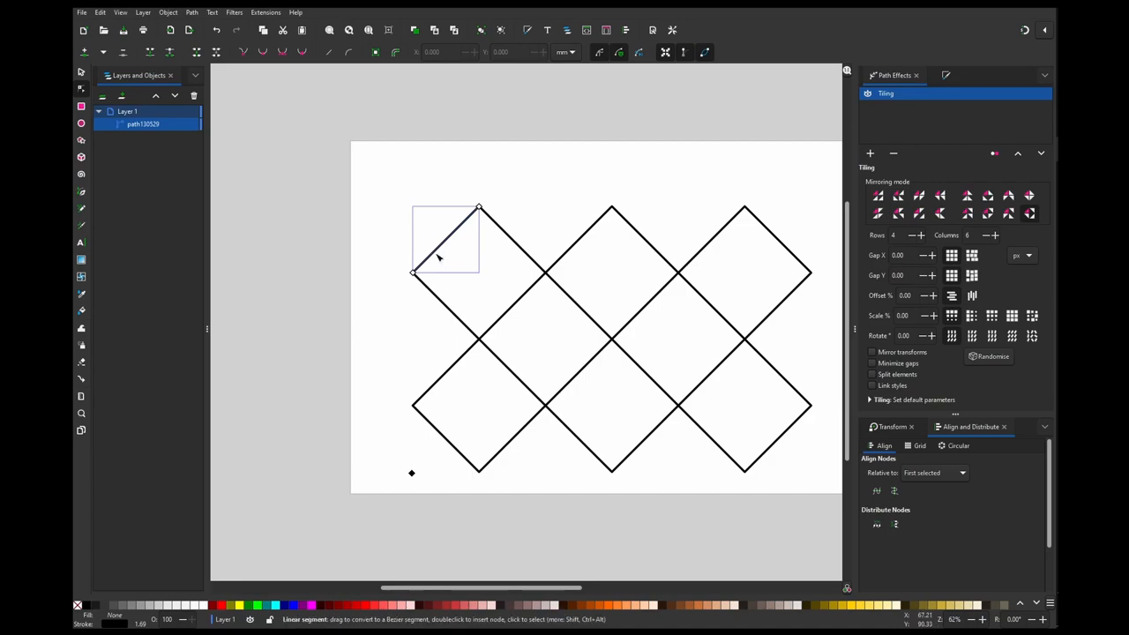
Convert the base segment to a curve and bend its handles into a scalloped shape.
{"action": "key", "text": "n"}
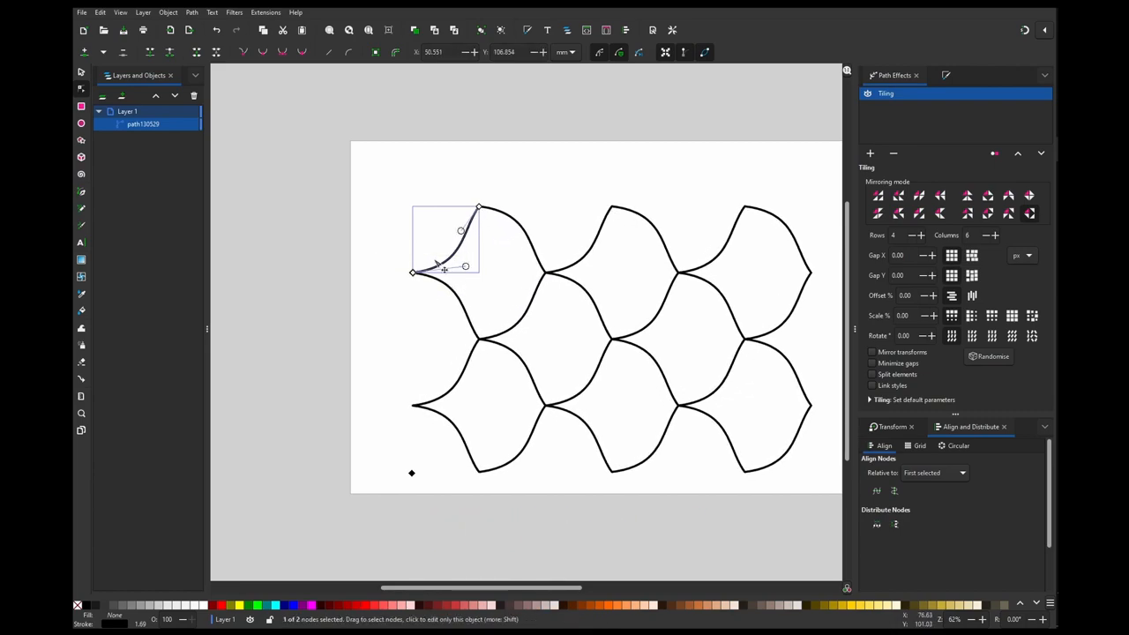
{"action": "left_click_drag", "start_coordinate": [441, 268], "coordinate": [459, 273]}
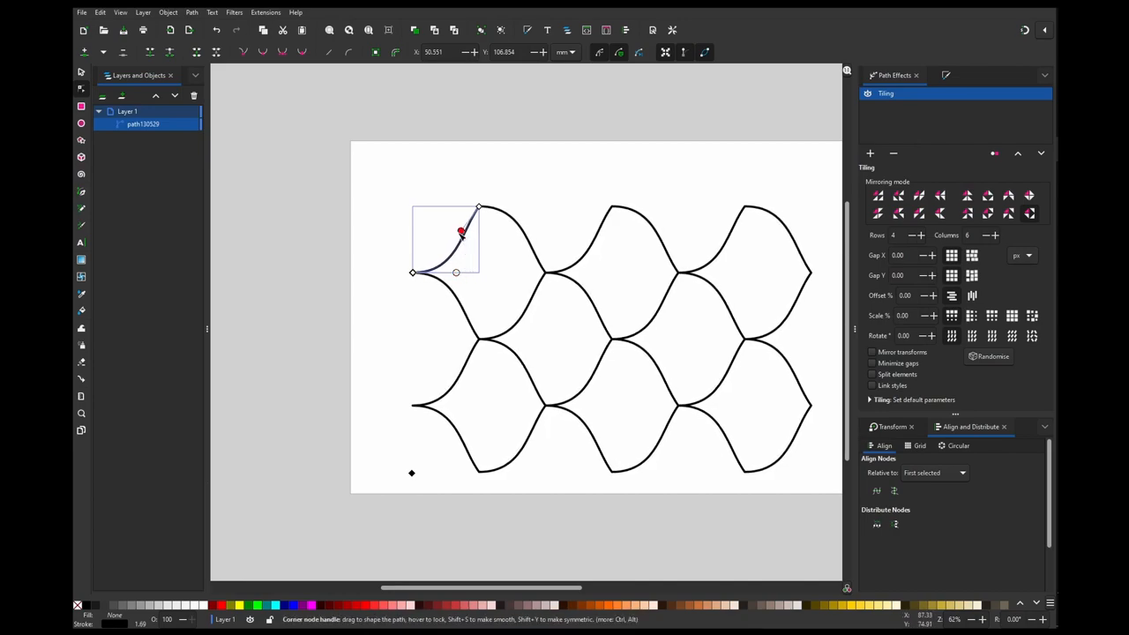
{"action": "left_click_drag", "start_coordinate": [458, 233], "coordinate": [438, 206]}
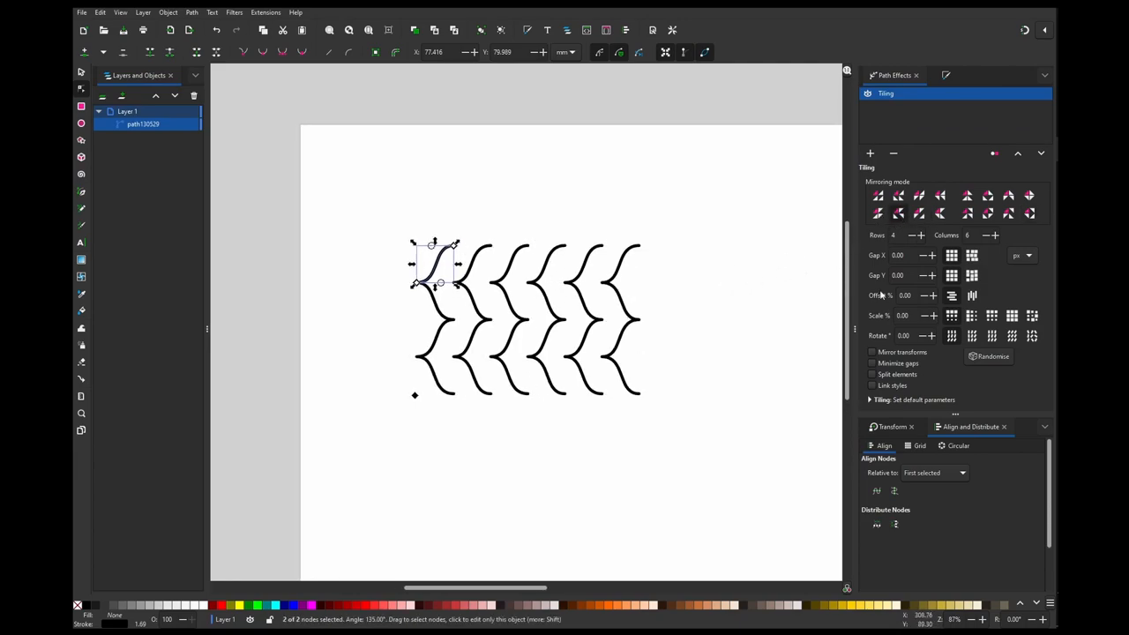
Stagger alternate tiles with a 50 % offset and widen the horizontal gap.
{"action": "left_click", "coordinate": [903, 296]}
{"action": "type", "text": "50"}
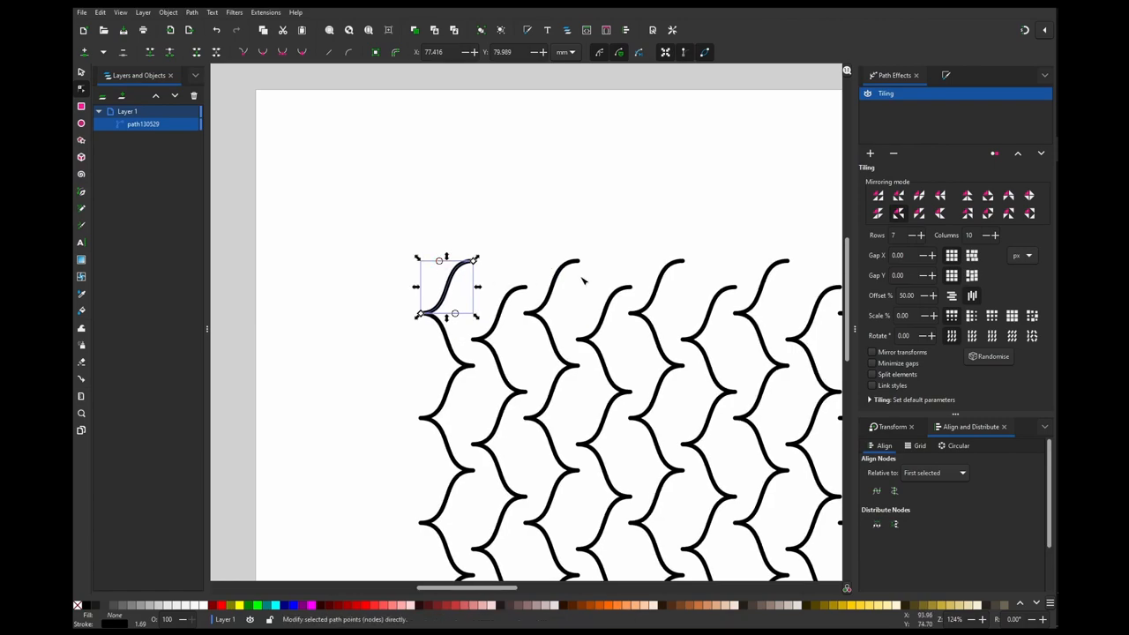
{"action": "mouse_move", "coordinate": [829, 286]}
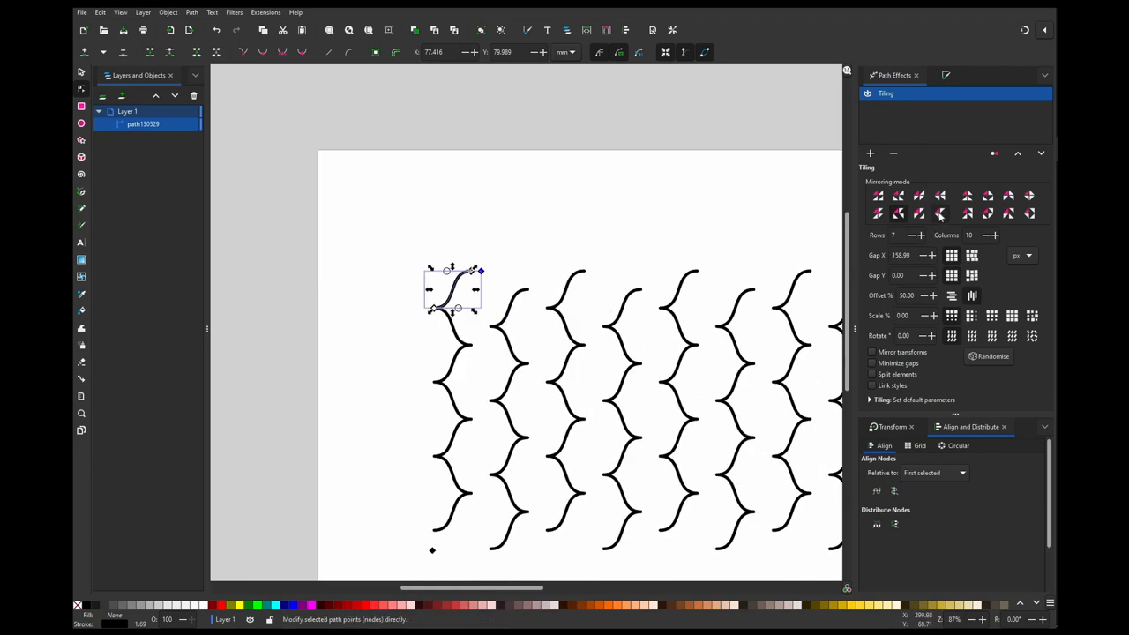
{"action": "left_click", "coordinate": [879, 212]}
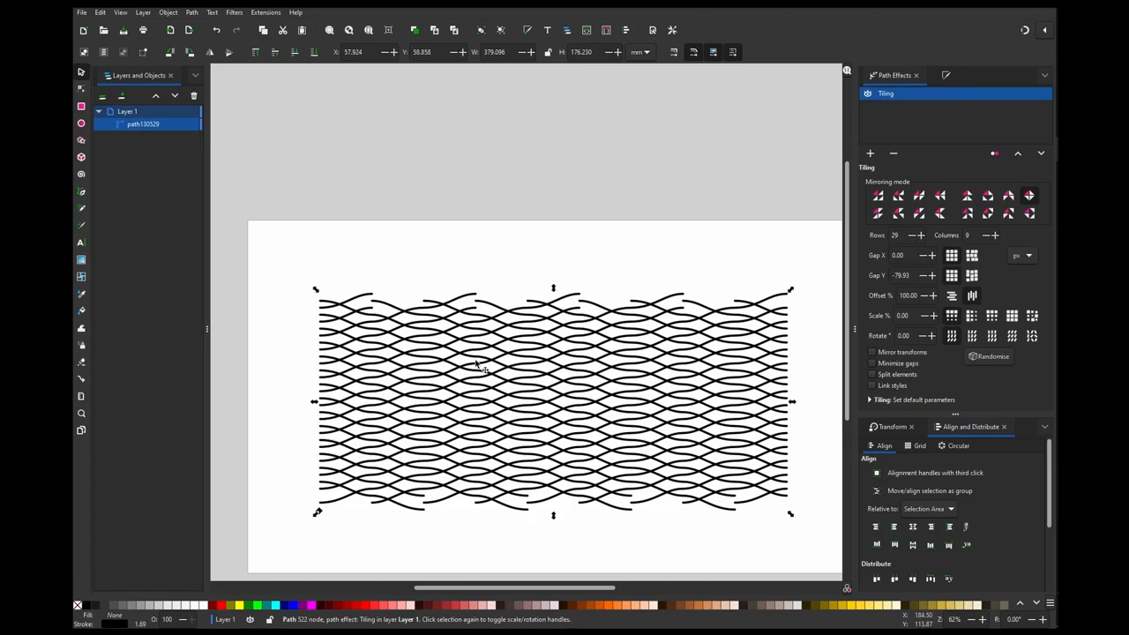
{"action": "mouse_move", "coordinate": [423, 331]}
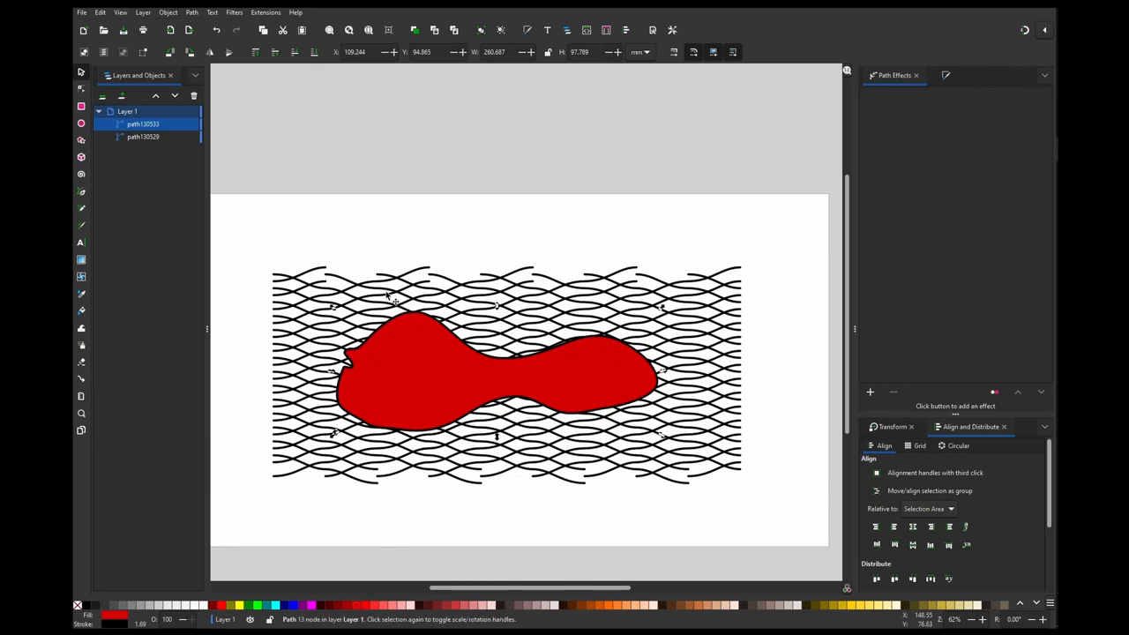
Set Clip to fit the weave into the red blob outline, then delete it to clear the page.
{"action": "right_click", "coordinate": [441, 374]}
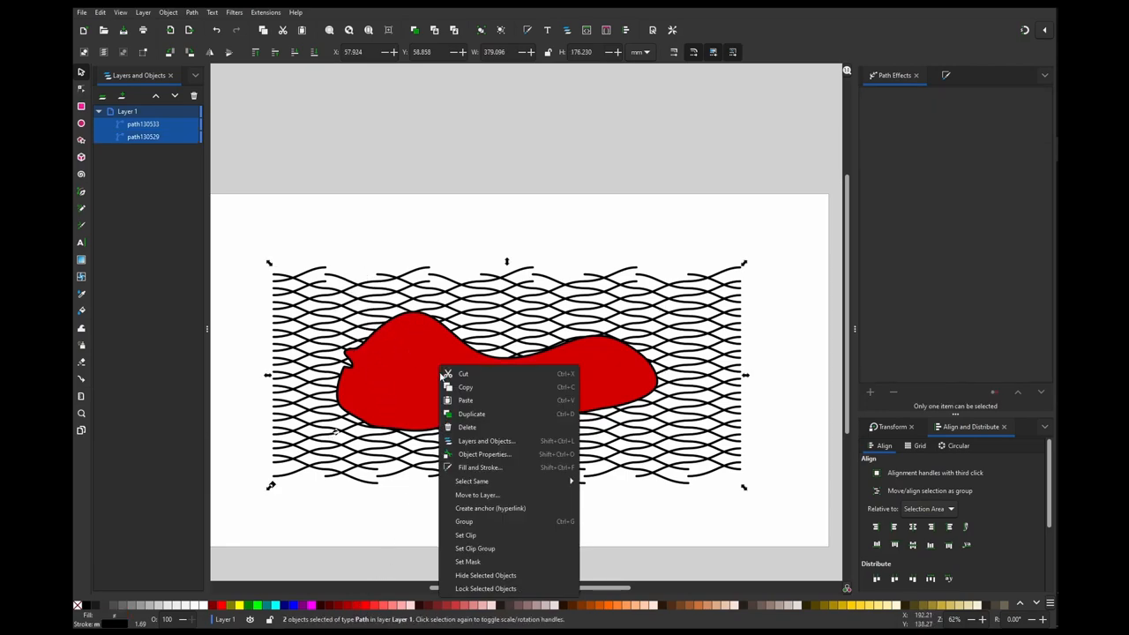
{"action": "left_click", "coordinate": [466, 427]}
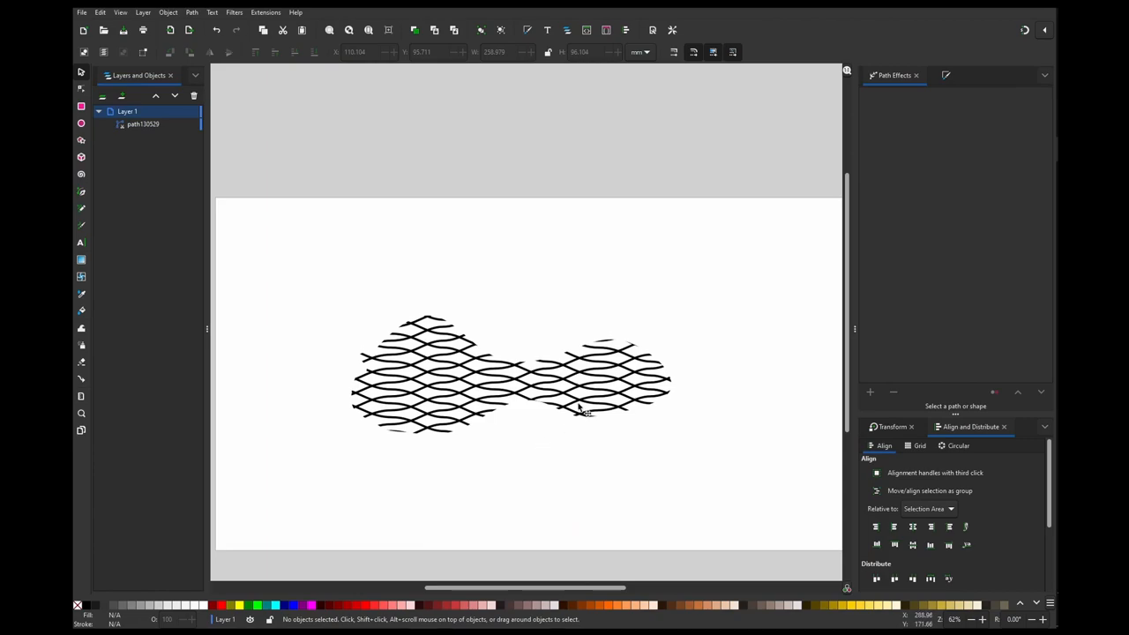
{"action": "mouse_move", "coordinate": [582, 429]}
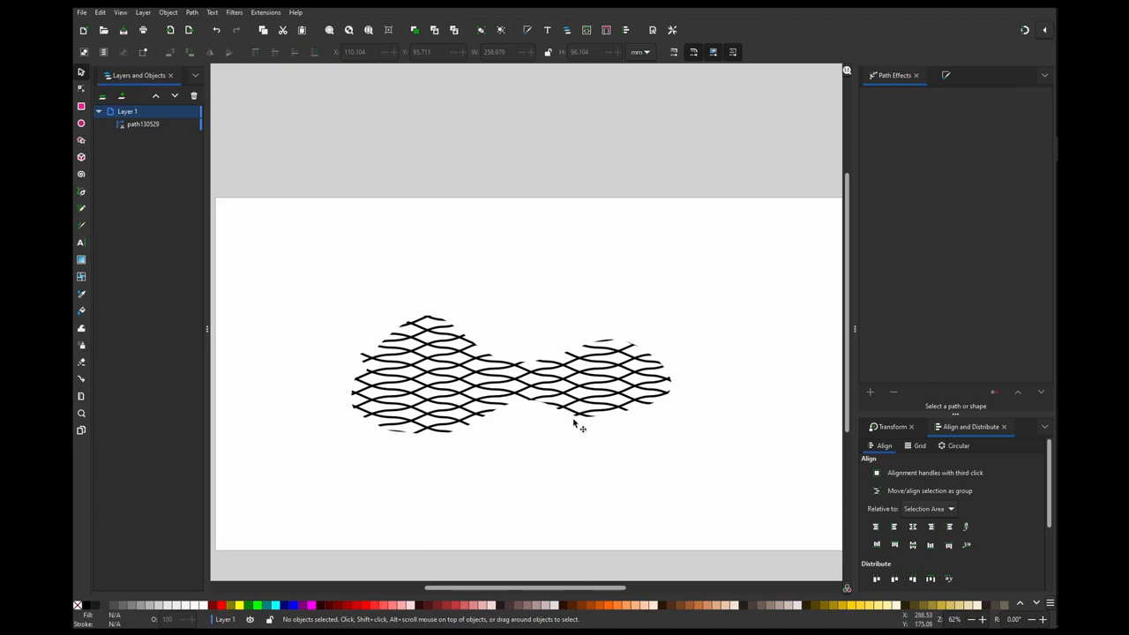
{"action": "mouse_move", "coordinate": [578, 416]}
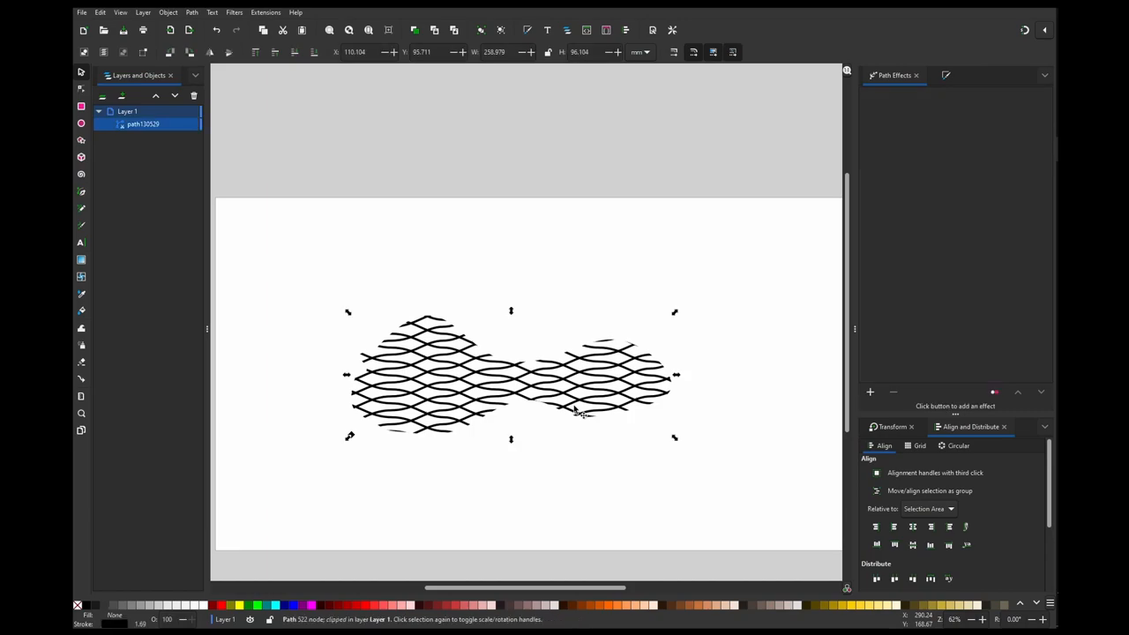
{"action": "key", "text": "Delete"}
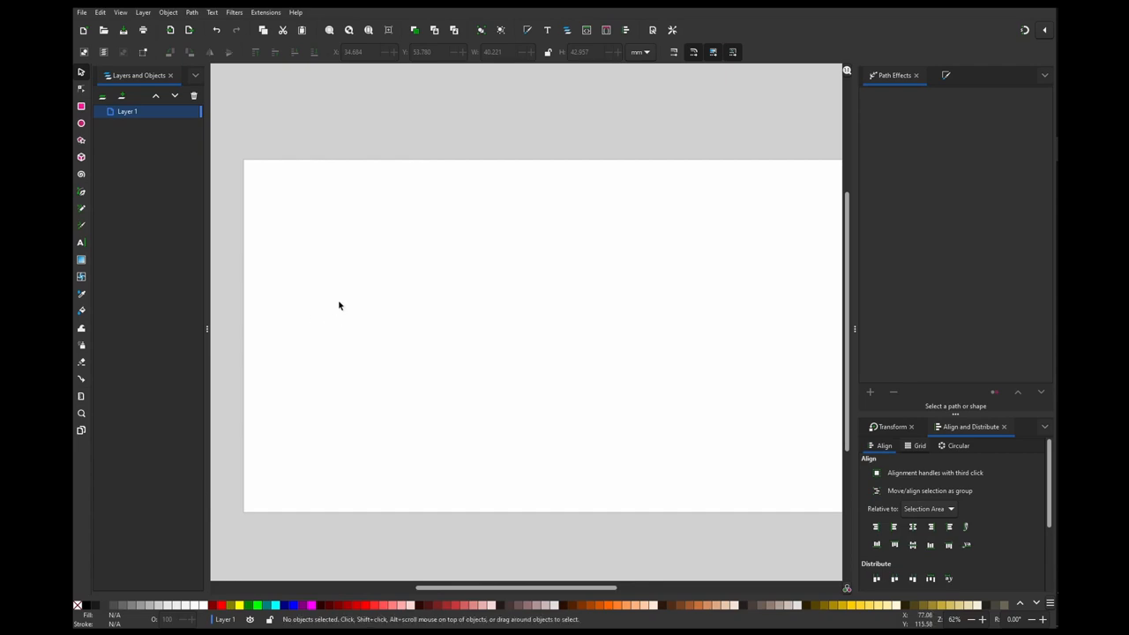
{"action": "mouse_move", "coordinate": [258, 243]}
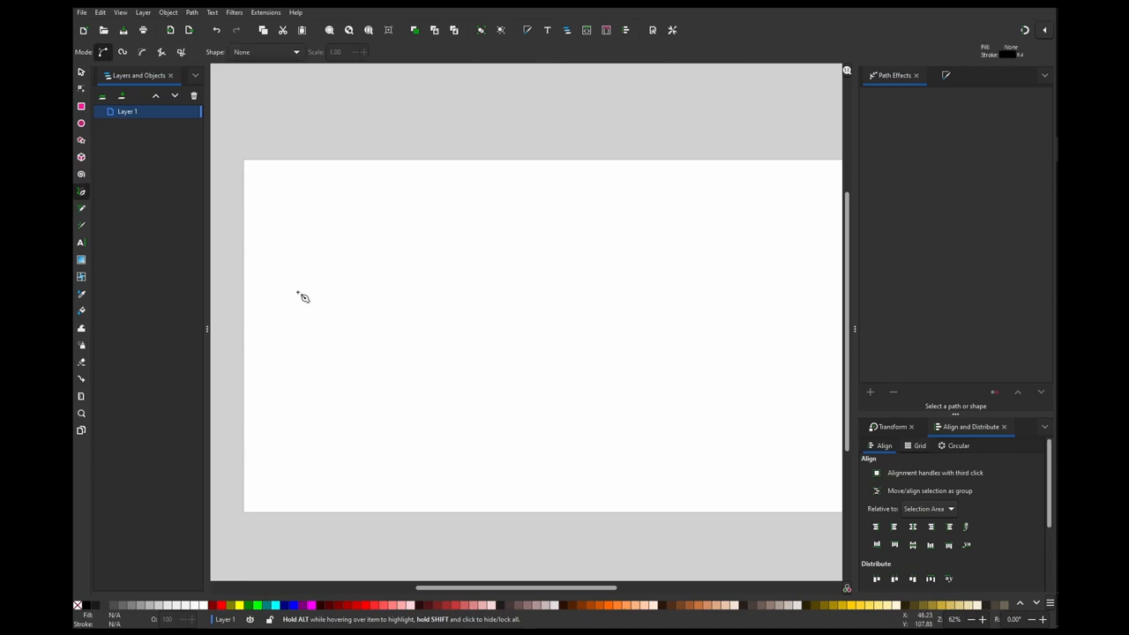
Drag out a curved arc stroke on the empty canvas.
{"action": "left_click_drag", "start_coordinate": [303, 304], "coordinate": [357, 229]}
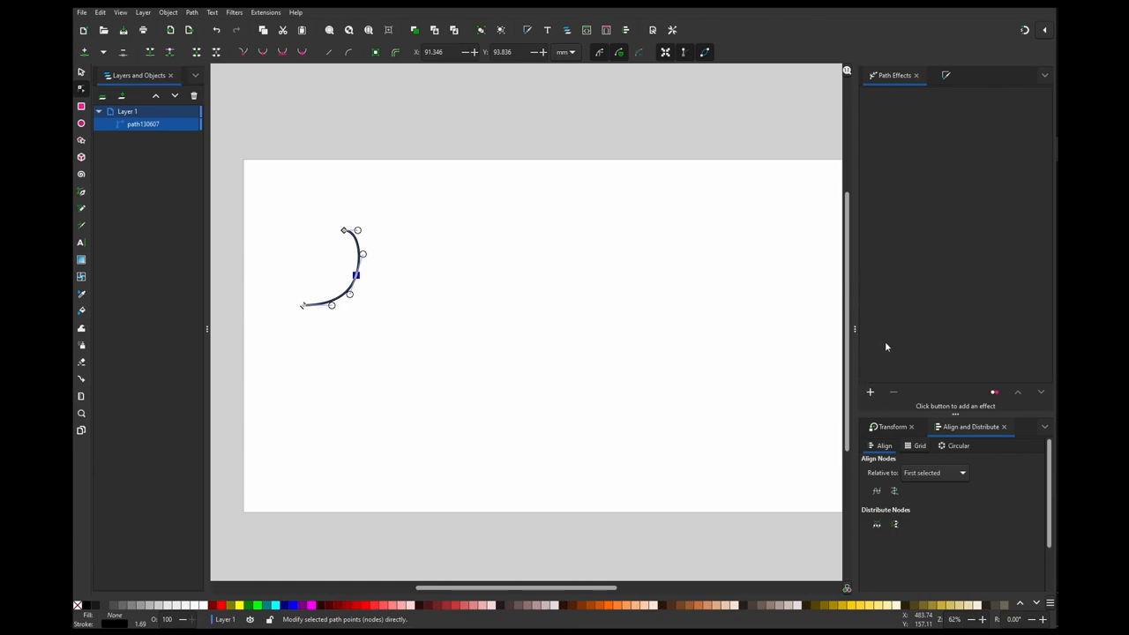
Add the Mirror symmetry effect to the arc and adjust the loop's nodes.
{"action": "left_click", "coordinate": [870, 392]}
{"action": "type", "text": "mirr"}
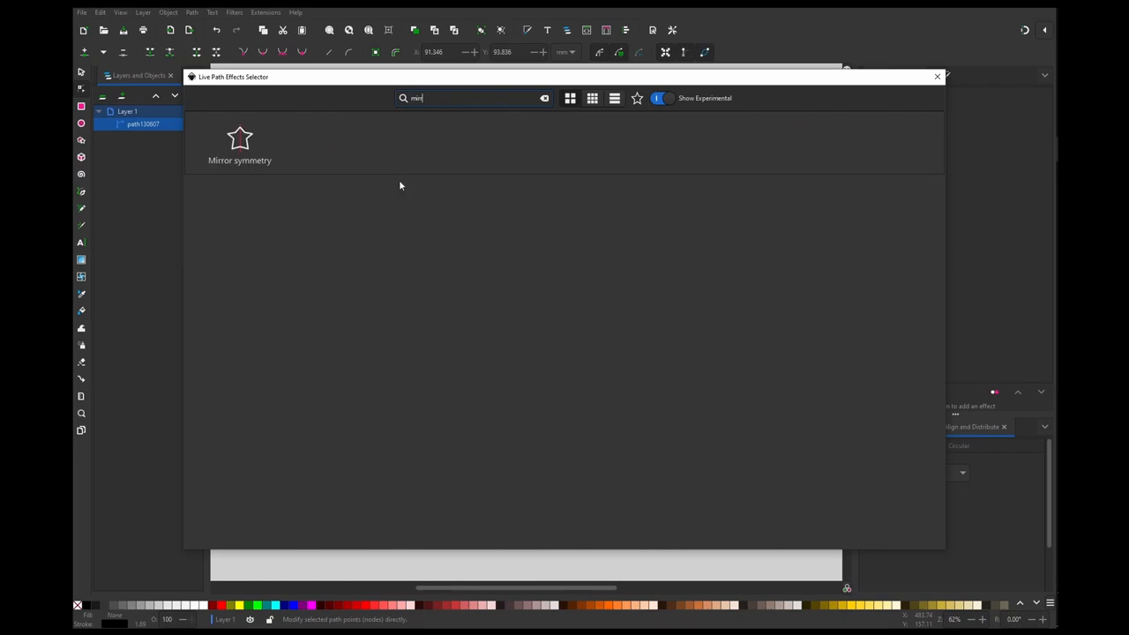
{"action": "double_click", "coordinate": [240, 141]}
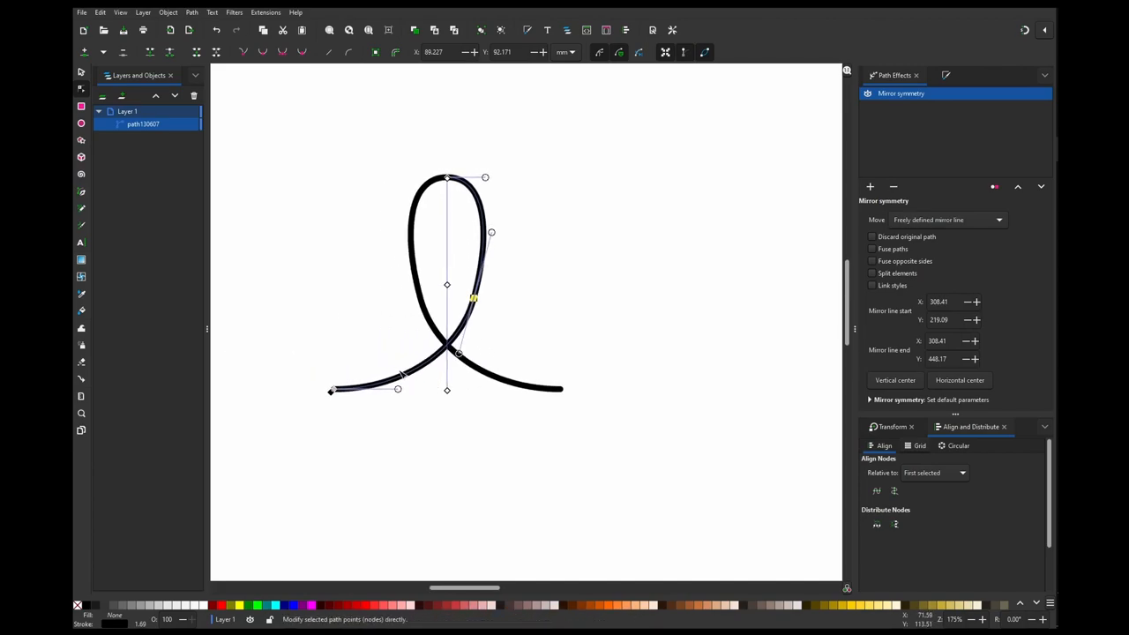
{"action": "left_click", "coordinate": [331, 390]}
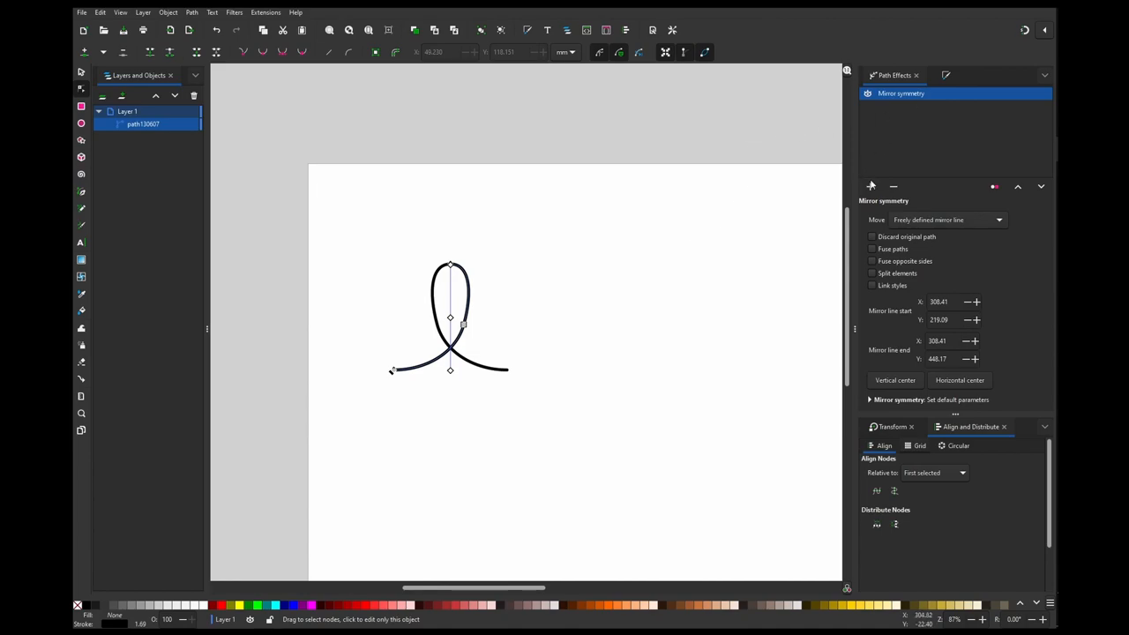
Stack Tiling on the loop, reshape it to interlock and enter -314.99 for its position.
{"action": "left_click", "coordinate": [871, 187]}
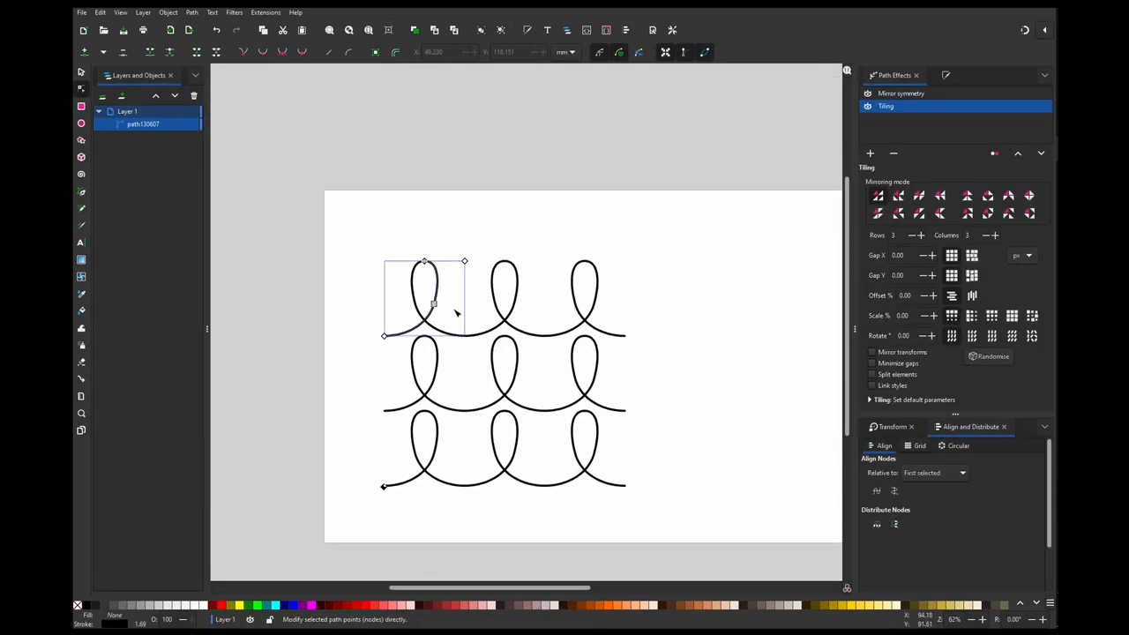
{"action": "left_click", "coordinate": [432, 303]}
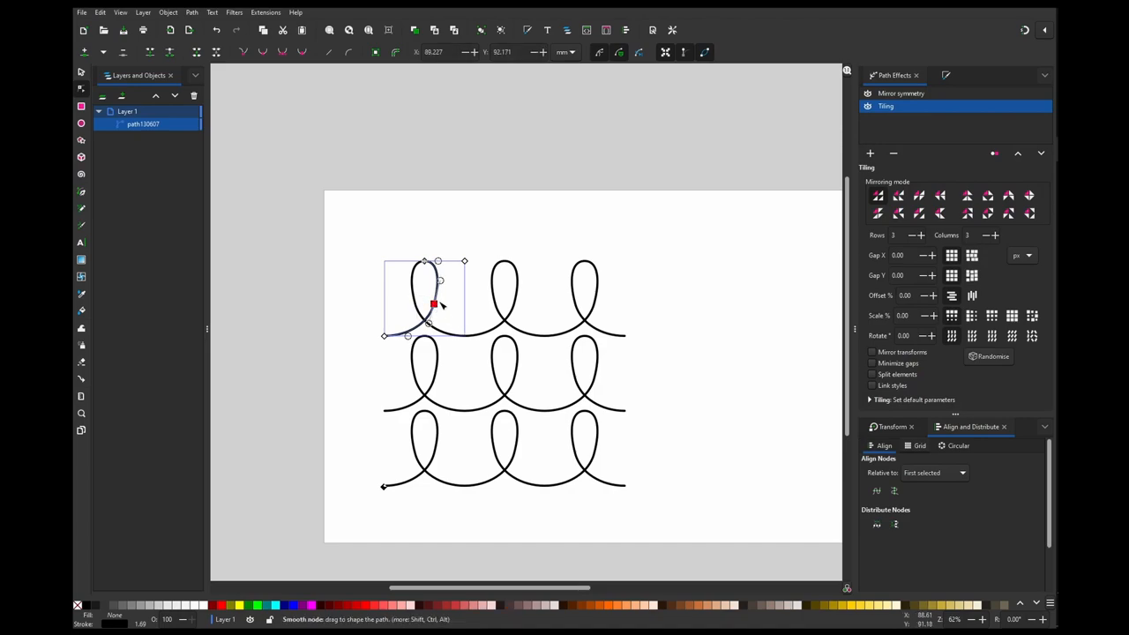
{"action": "left_click_drag", "start_coordinate": [434, 303], "coordinate": [433, 299]}
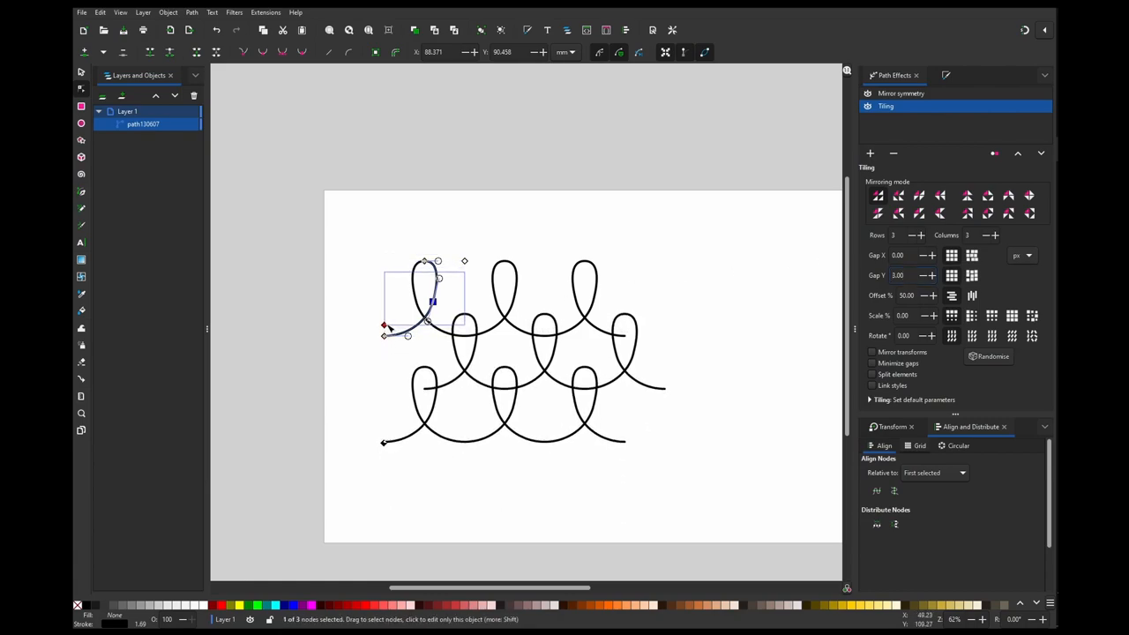
{"action": "type", "text": "-314.99"}
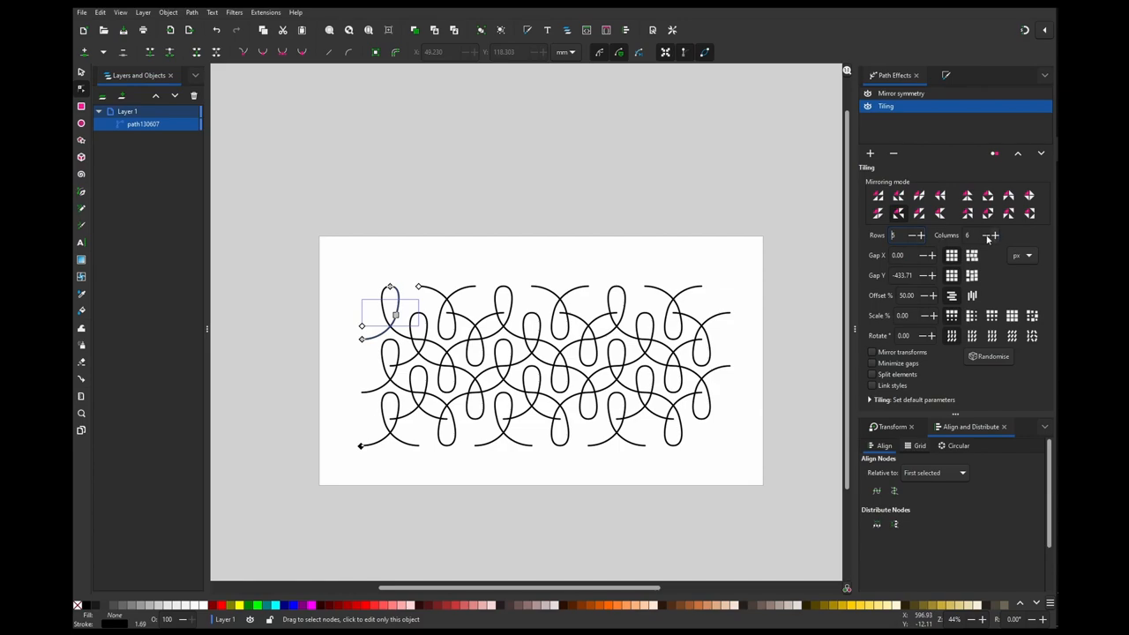
Reduce the tiling columns, add another row, then reach for another path effect.
{"action": "left_click", "coordinate": [991, 237]}
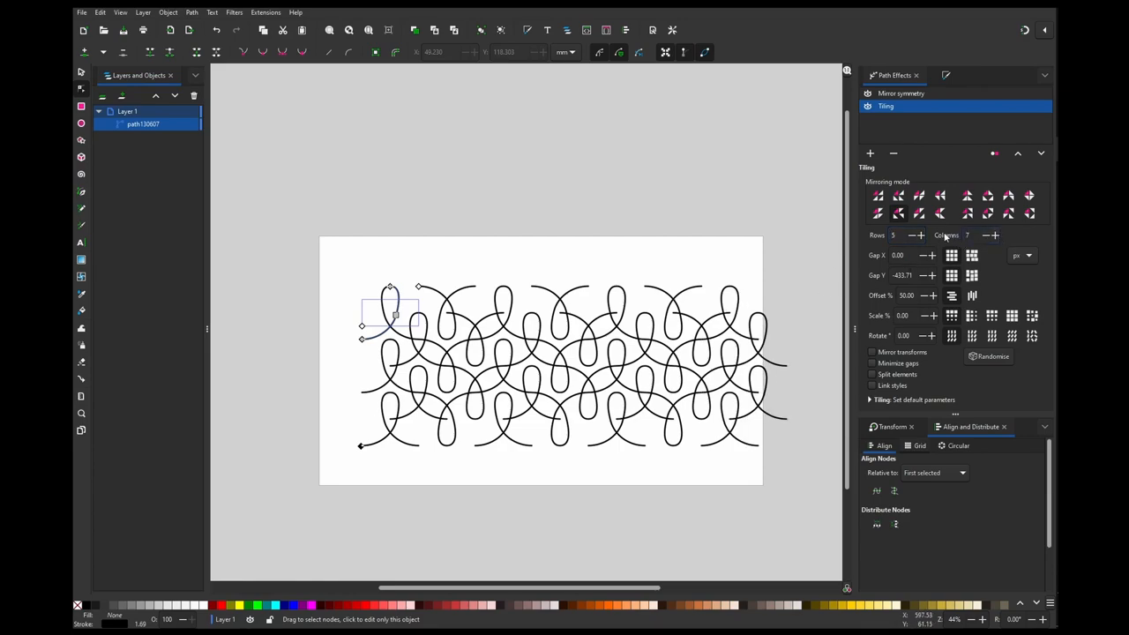
{"action": "left_click", "coordinate": [981, 235]}
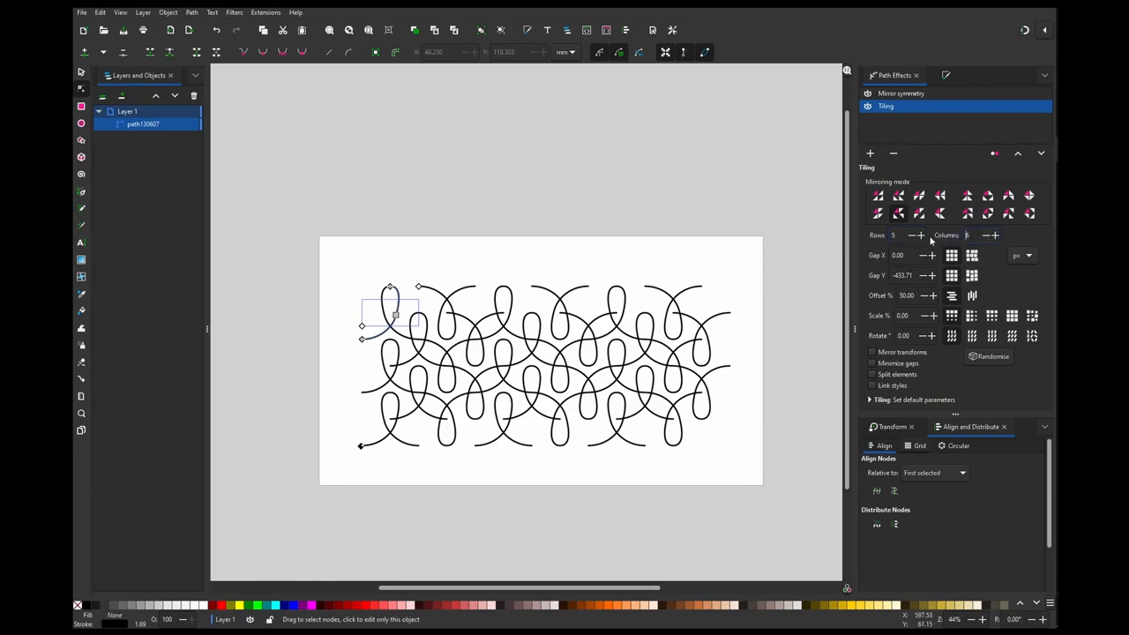
{"action": "left_click", "coordinate": [995, 235]}
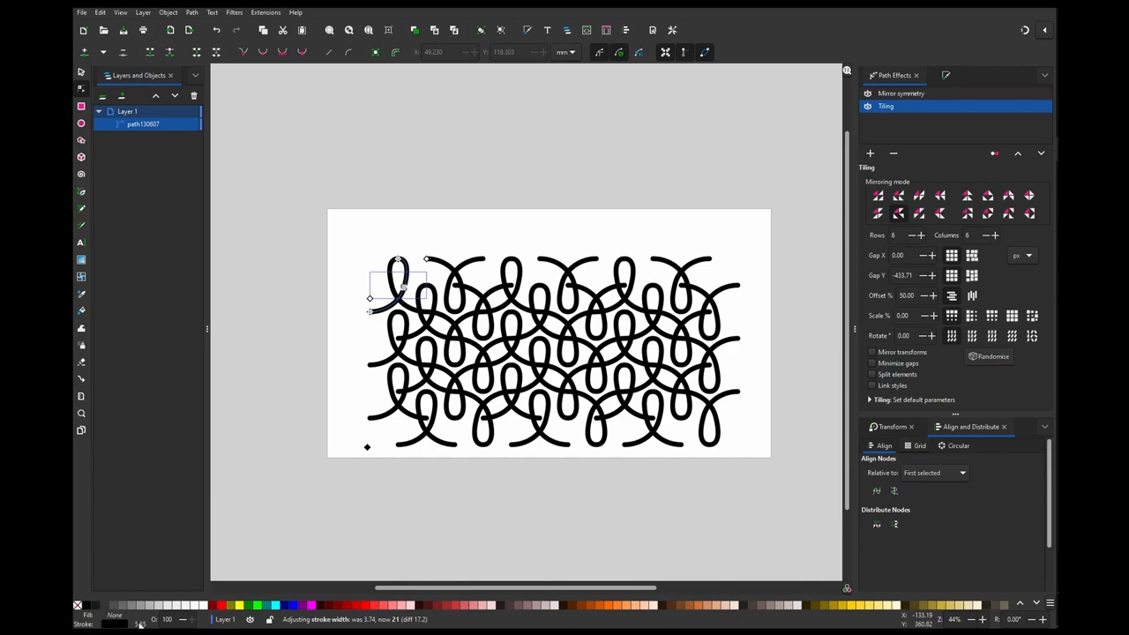
{"action": "mouse_move", "coordinate": [749, 307]}
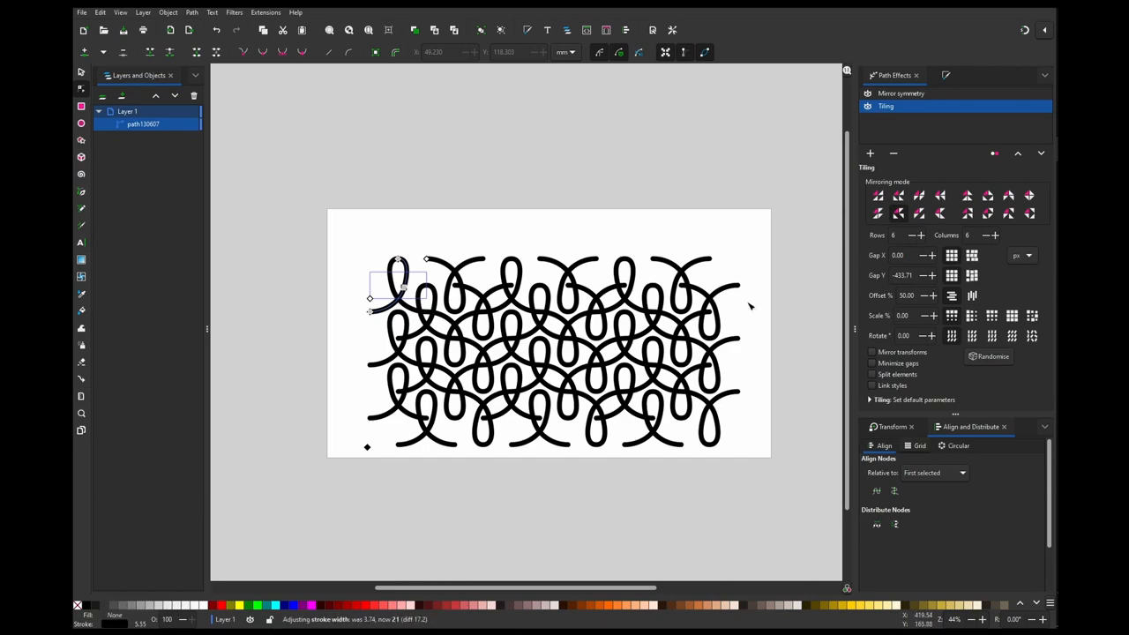
{"action": "left_click", "coordinate": [870, 152]}
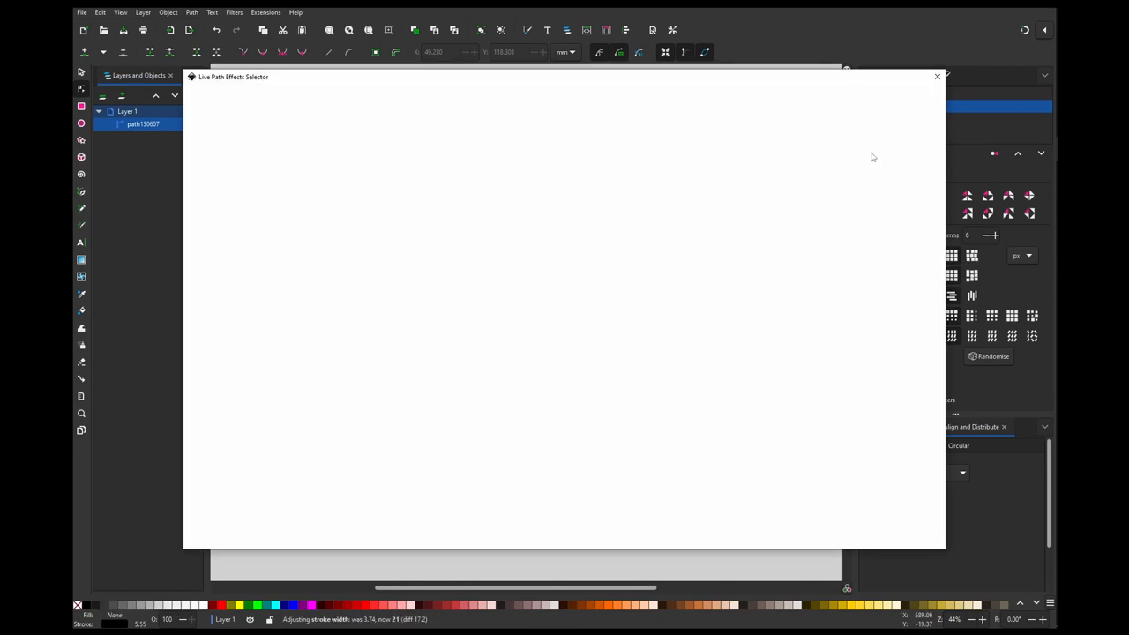
Add the Knot effect via the 'knot' search and adjust the tiling column count so strands weave at crossings.
{"action": "type", "text": "knot"}
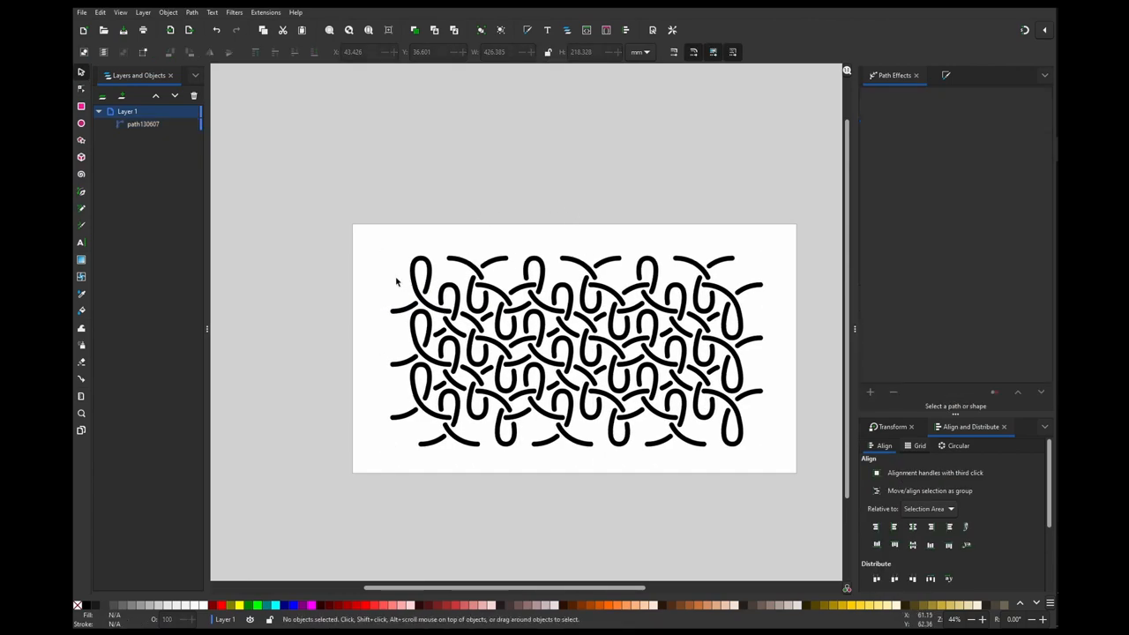
{"action": "left_click", "coordinate": [142, 124]}
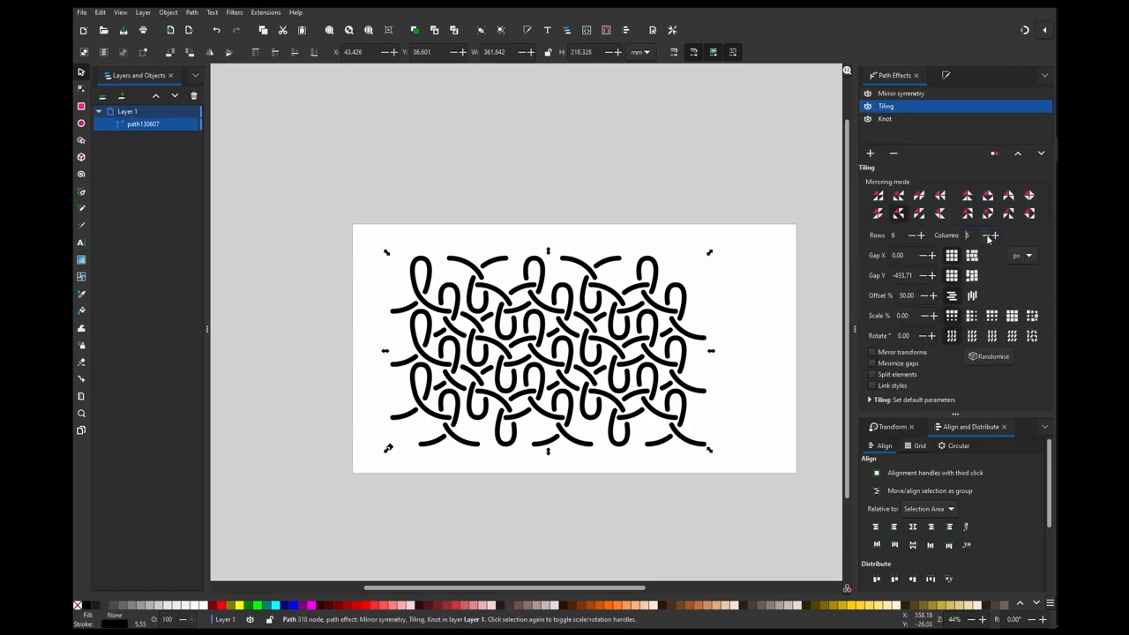
{"action": "left_click", "coordinate": [917, 235]}
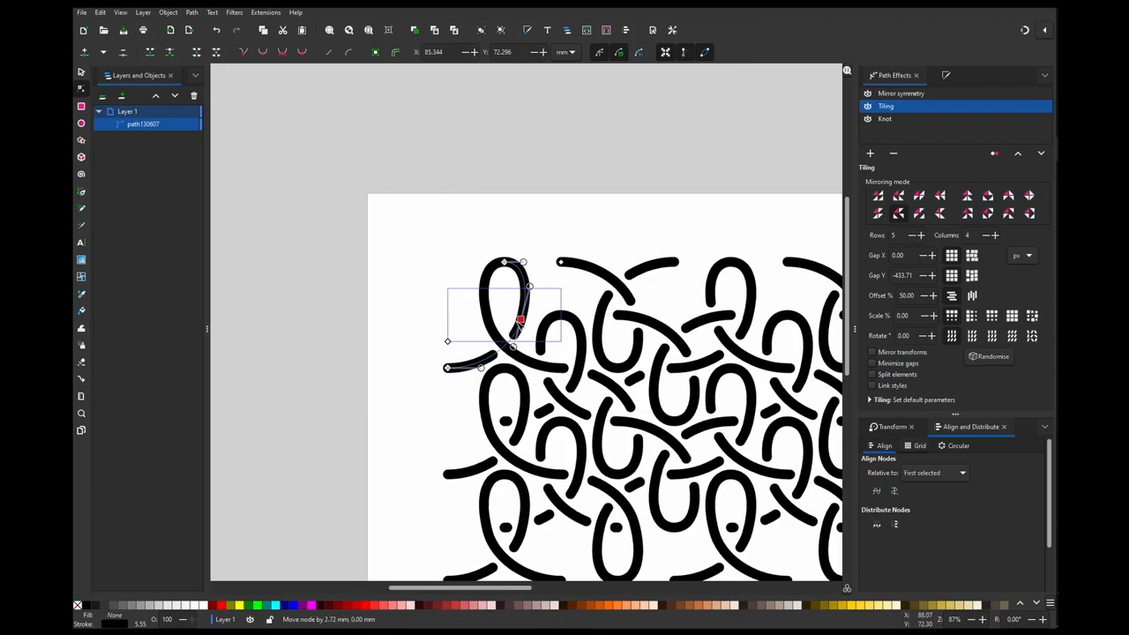
{"action": "left_click", "coordinate": [886, 118]}
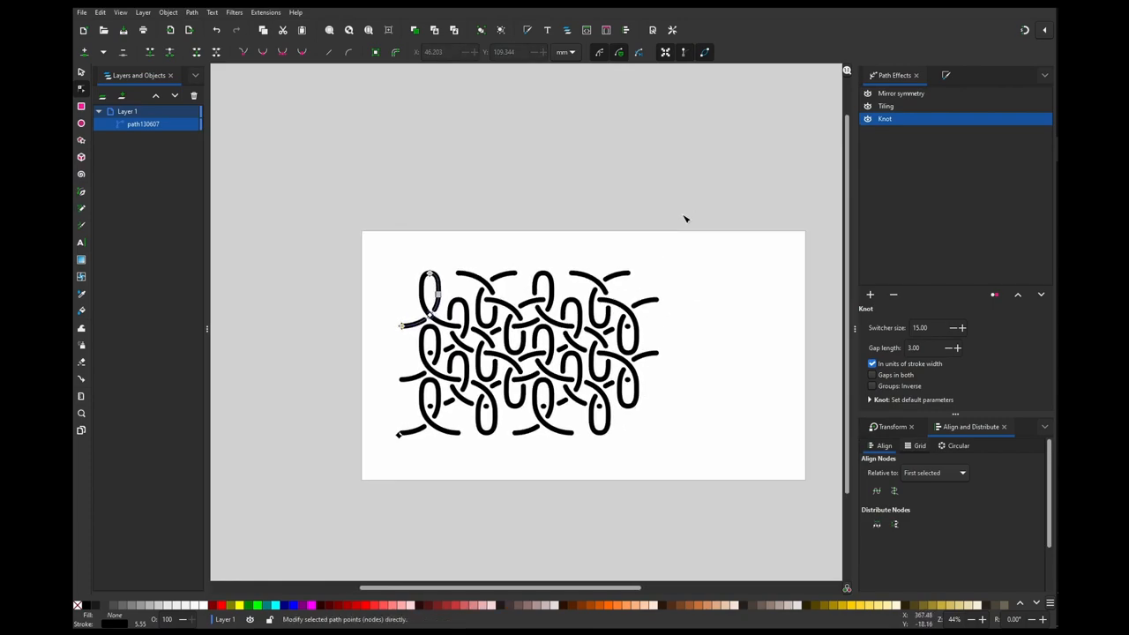
{"action": "mouse_move", "coordinate": [674, 208]}
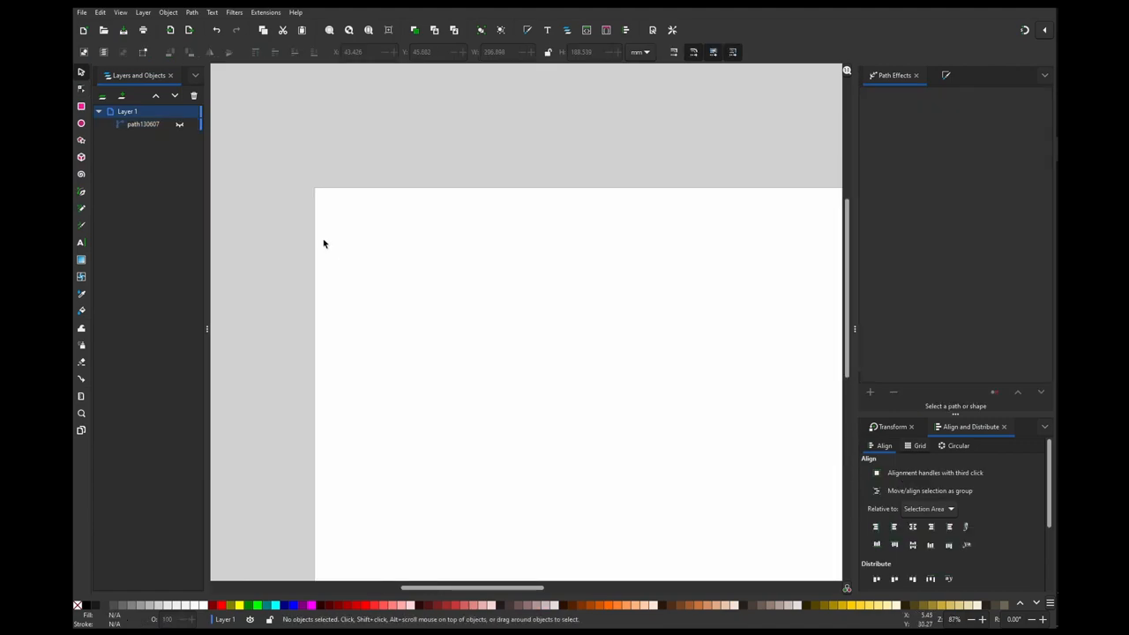
{"action": "mouse_move", "coordinate": [368, 240]}
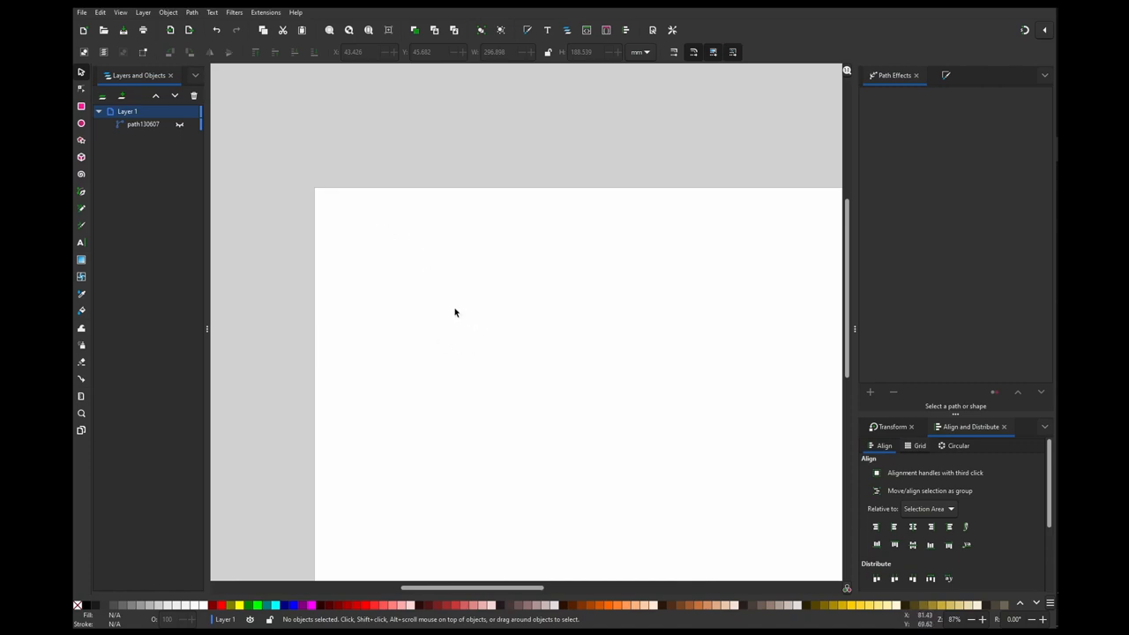
{"action": "mouse_move", "coordinate": [444, 264]}
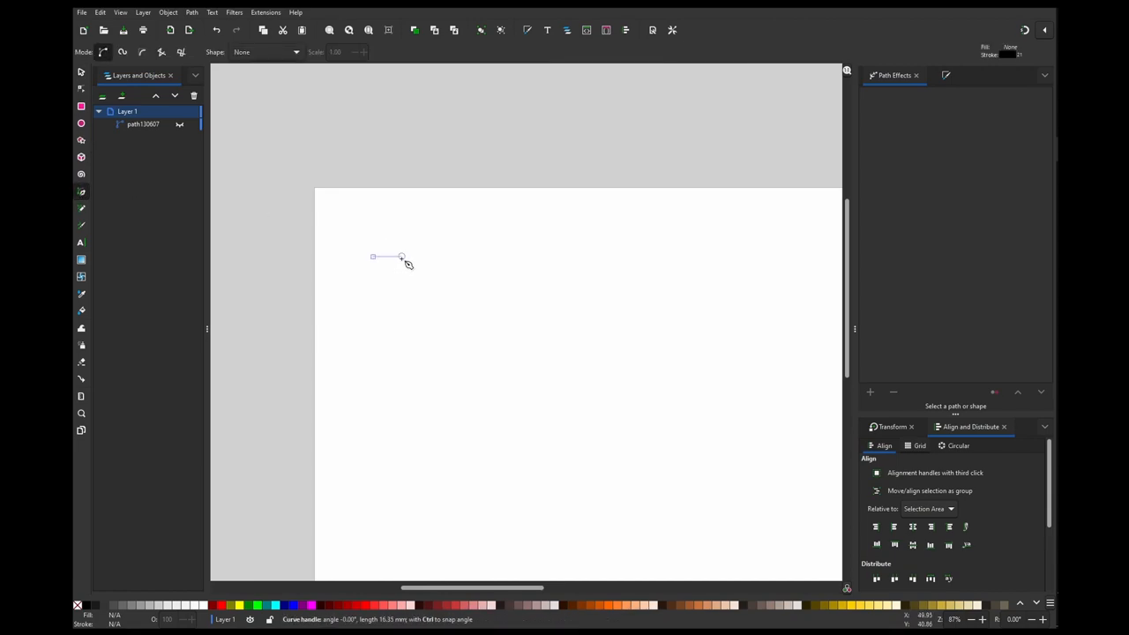
Draw a thick self-crossing curl with the Bezier pen and bring up the path effects gallery for it.
{"action": "left_click_drag", "start_coordinate": [403, 258], "coordinate": [432, 286]}
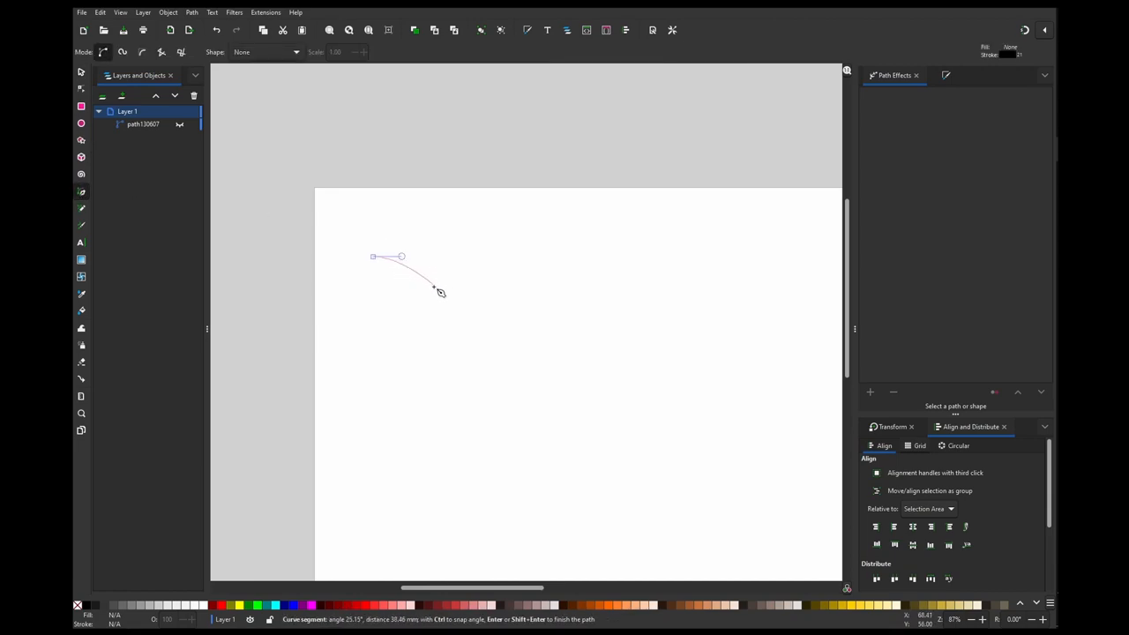
{"action": "left_click_drag", "start_coordinate": [432, 286], "coordinate": [452, 268]}
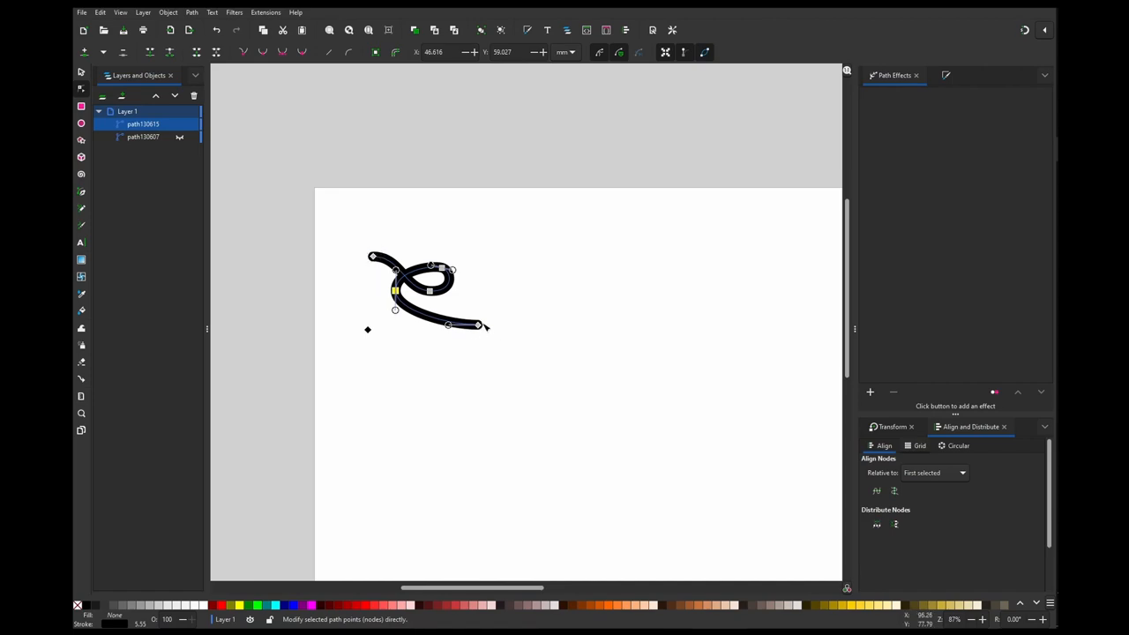
{"action": "left_click_drag", "start_coordinate": [450, 326], "coordinate": [450, 333]}
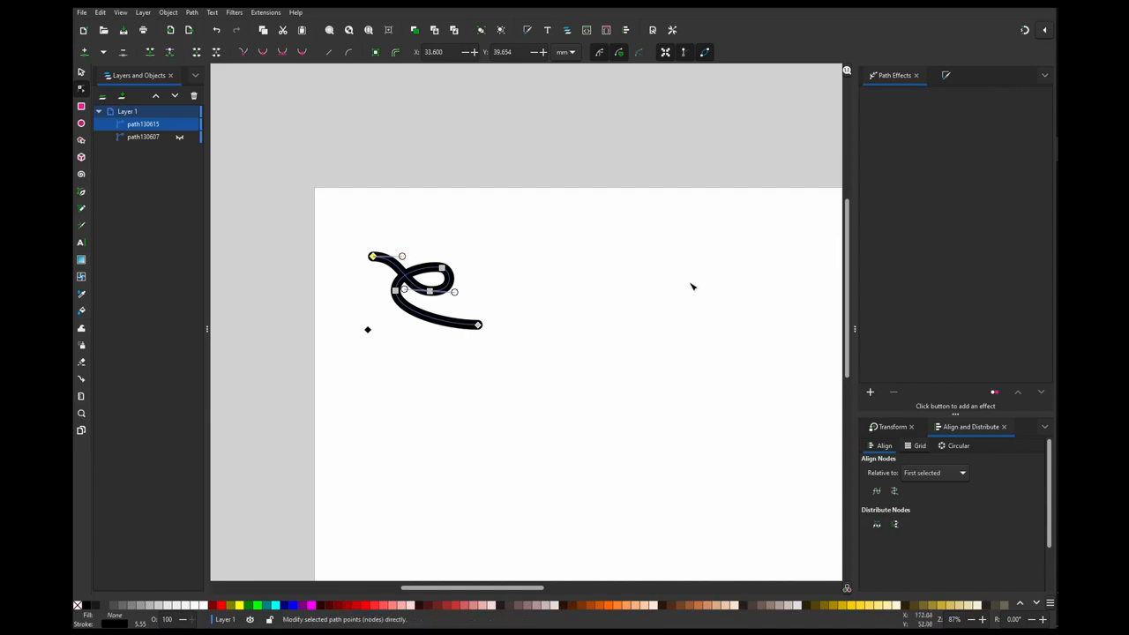
{"action": "left_click", "coordinate": [870, 392]}
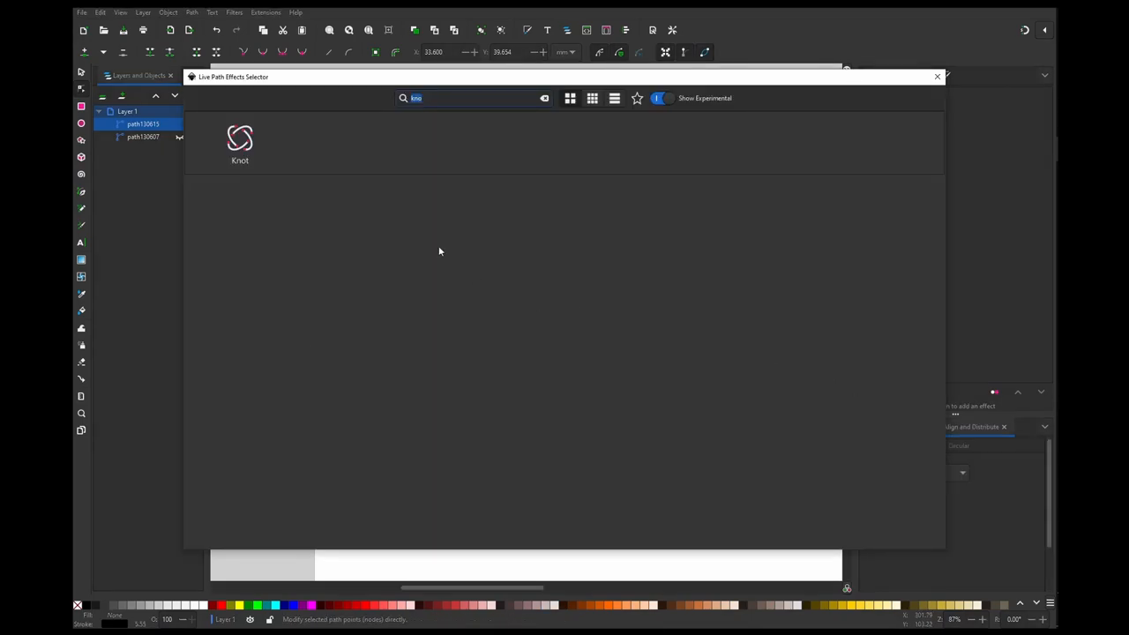
Apply the Tiling effect via the 'til' search and bend the base curl so every tiled copy follows.
{"action": "type", "text": "til"}
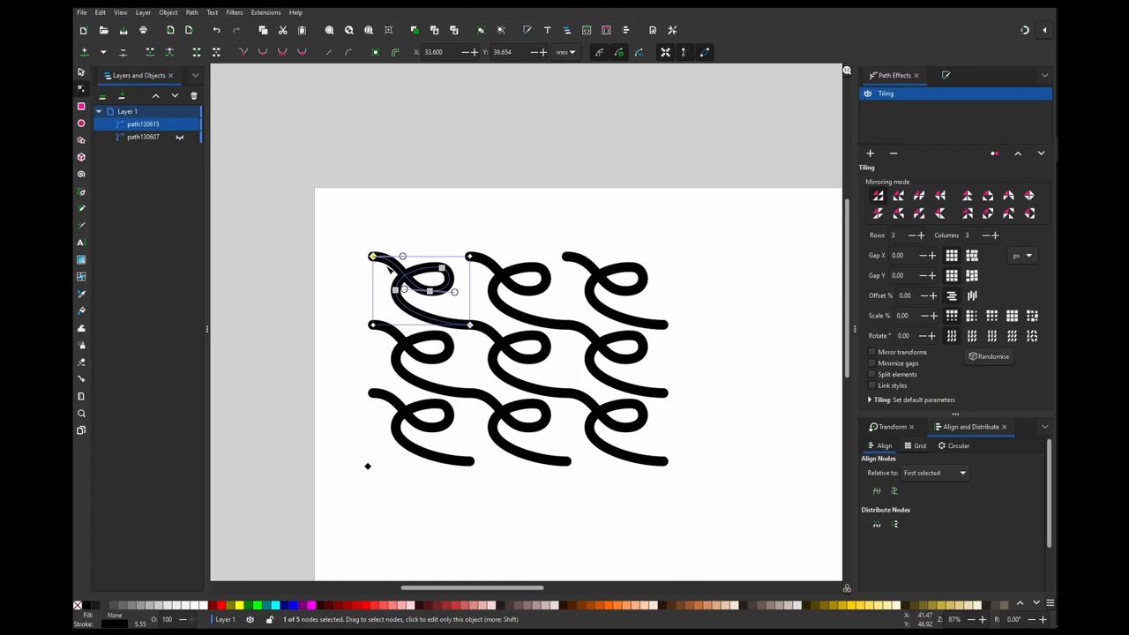
{"action": "left_click_drag", "start_coordinate": [375, 257], "coordinate": [415, 257]}
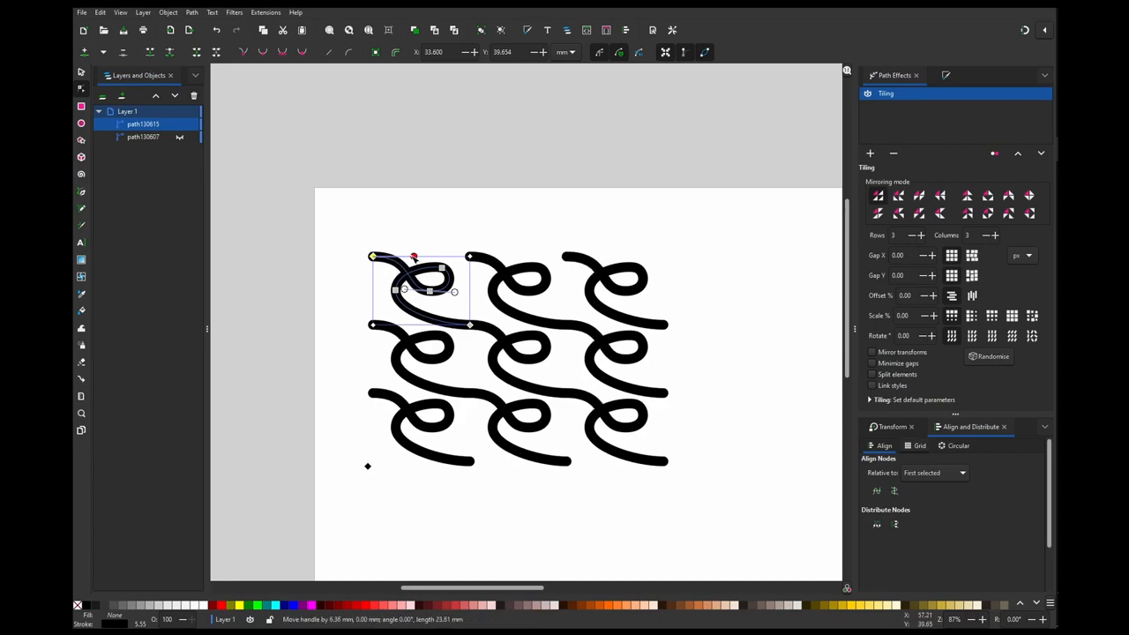
{"action": "left_click_drag", "start_coordinate": [413, 257], "coordinate": [410, 291]}
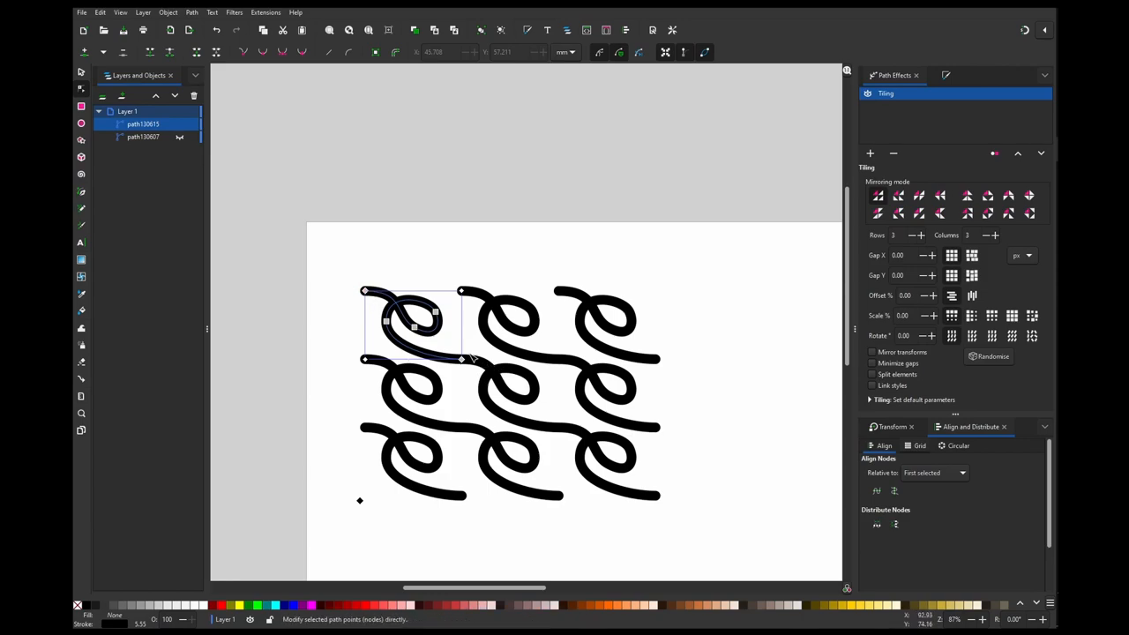
{"action": "mouse_move", "coordinate": [463, 371]}
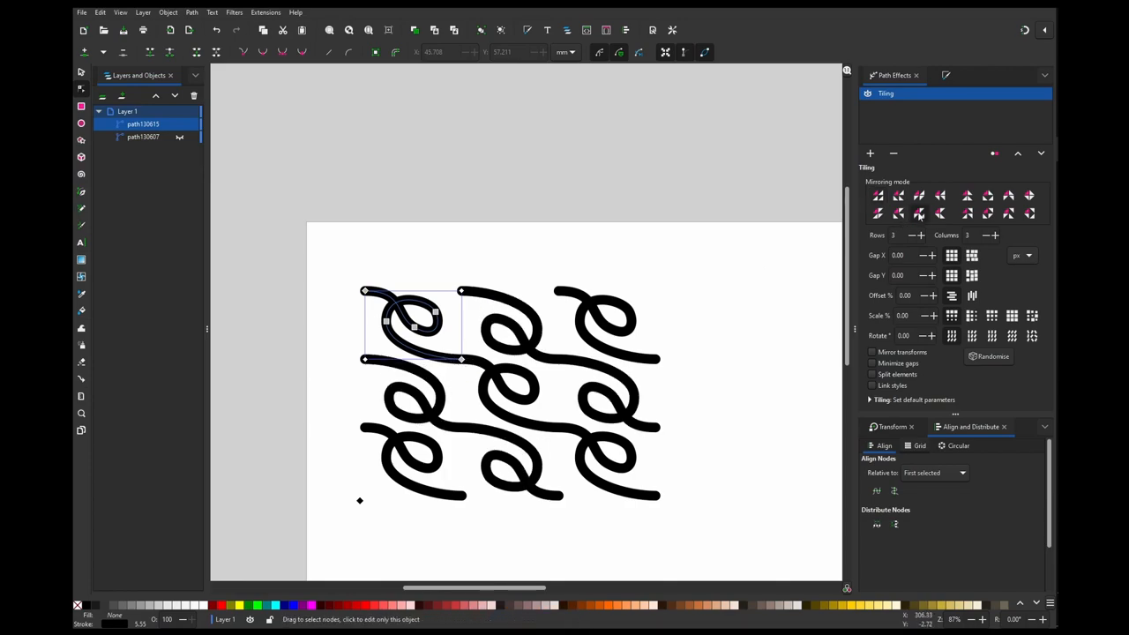
Drag the curl's end node so the tiled copies join into continuous looping wave rows.
{"action": "left_click", "coordinate": [988, 214]}
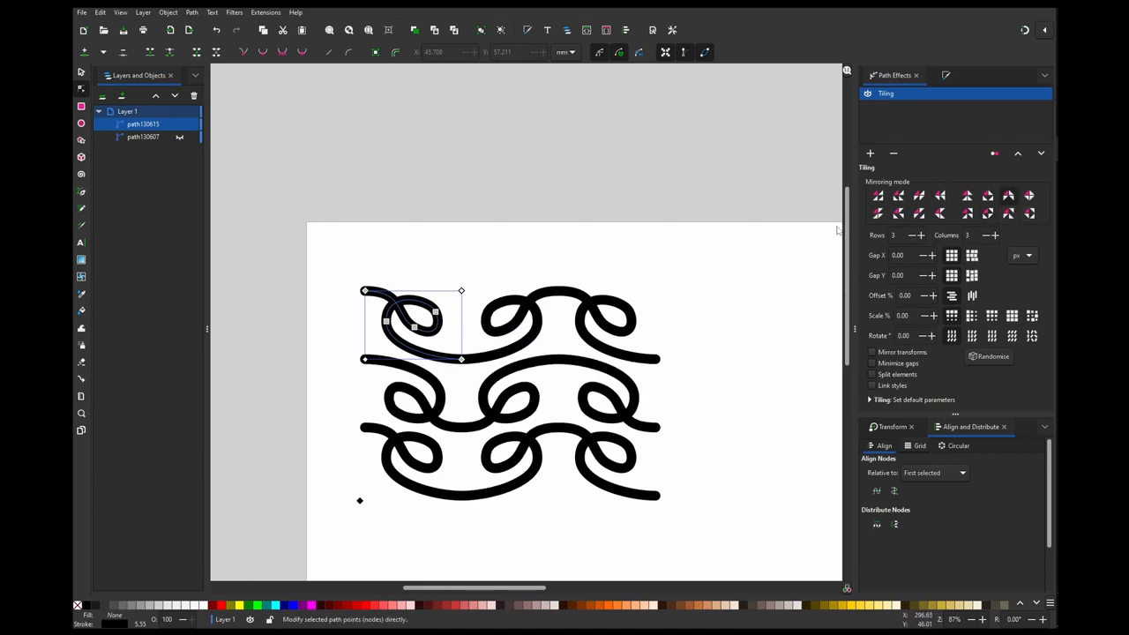
{"action": "mouse_move", "coordinate": [717, 308]}
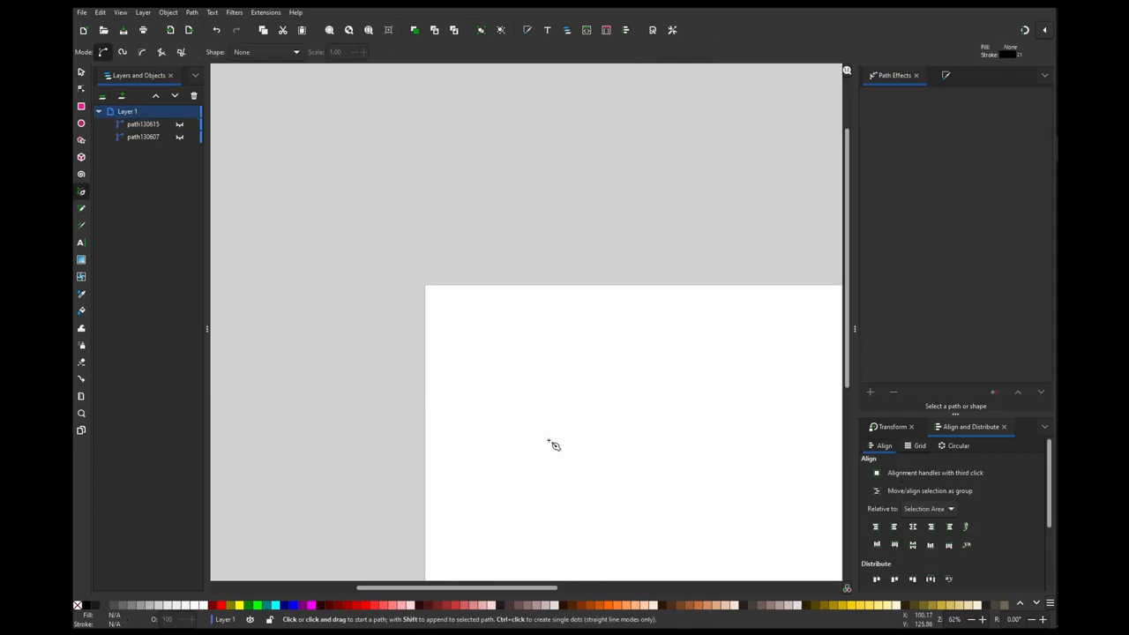
{"action": "mouse_move", "coordinate": [554, 470]}
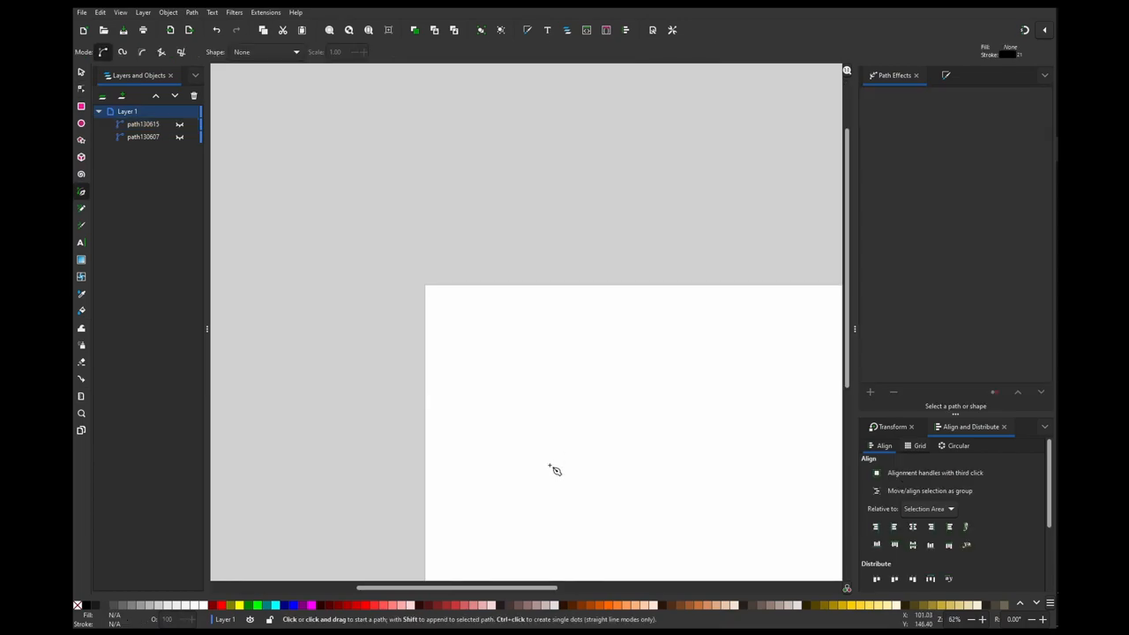
{"action": "mouse_move", "coordinate": [554, 476]}
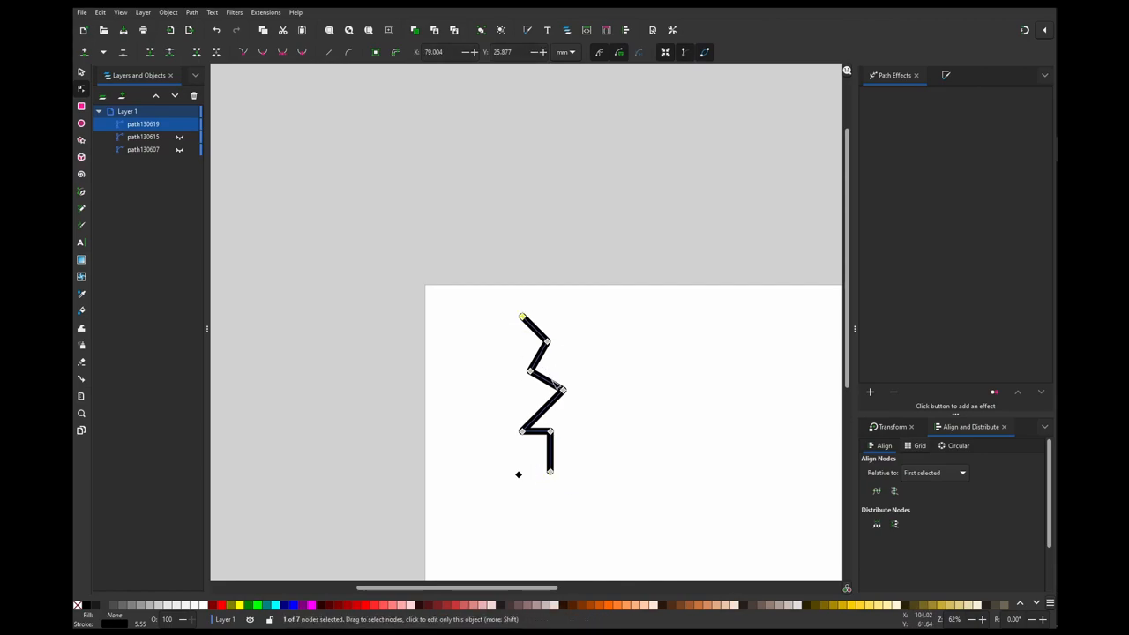
{"action": "mouse_move", "coordinate": [563, 496]}
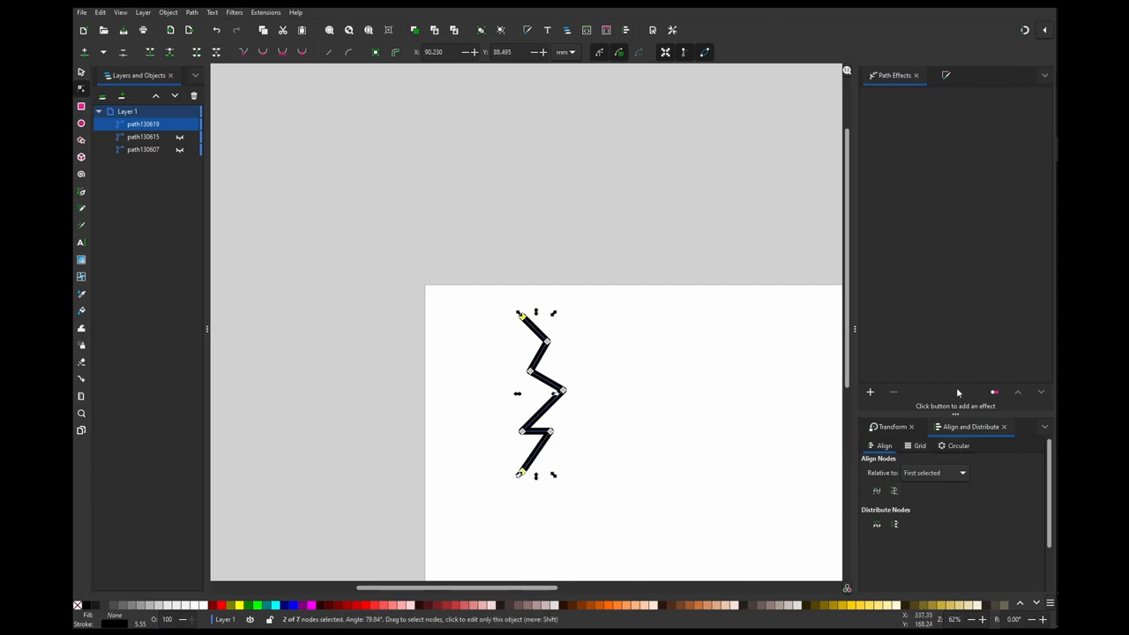
{"action": "mouse_move", "coordinate": [766, 459]}
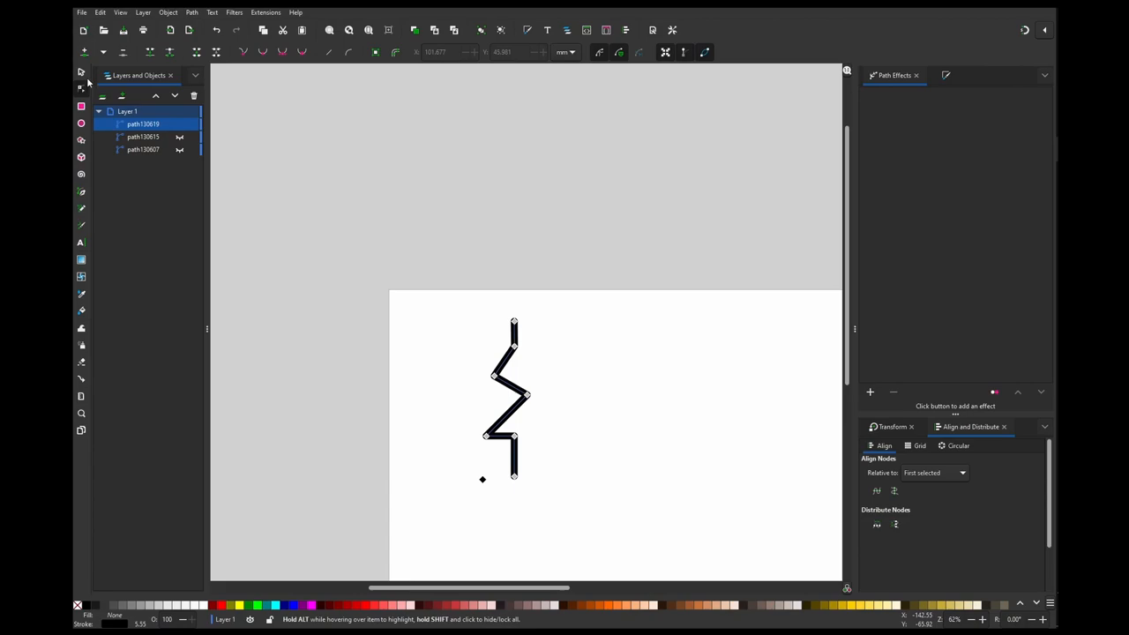
Switch to the Selector tool with the zigzag tiled into interlocking vertical columns.
{"action": "left_click", "coordinate": [870, 392]}
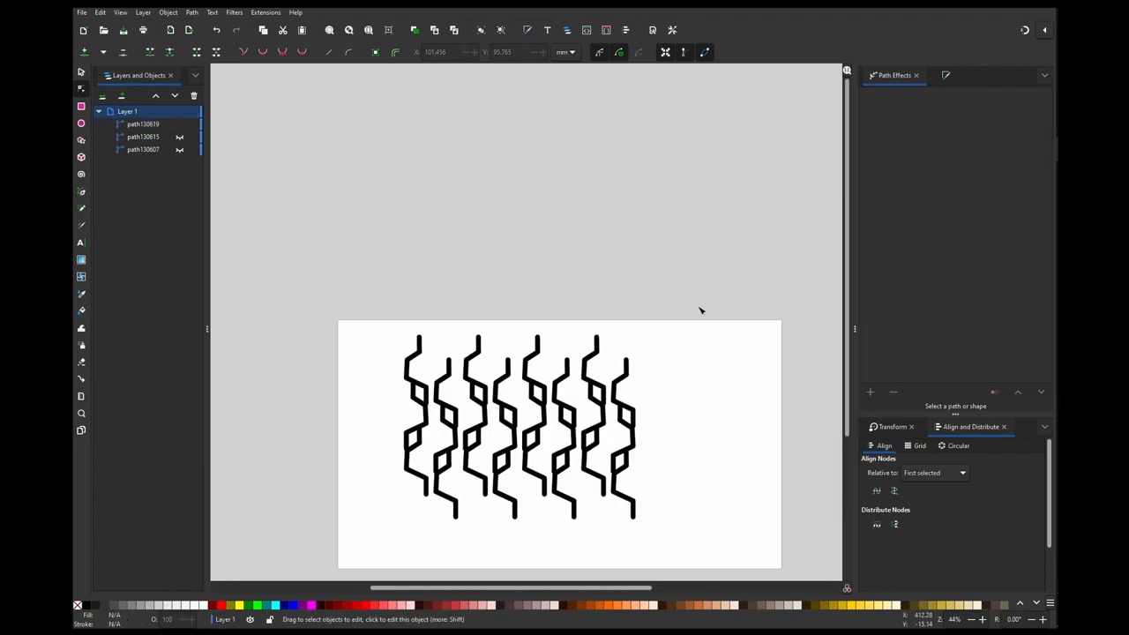
{"action": "mouse_move", "coordinate": [713, 317]}
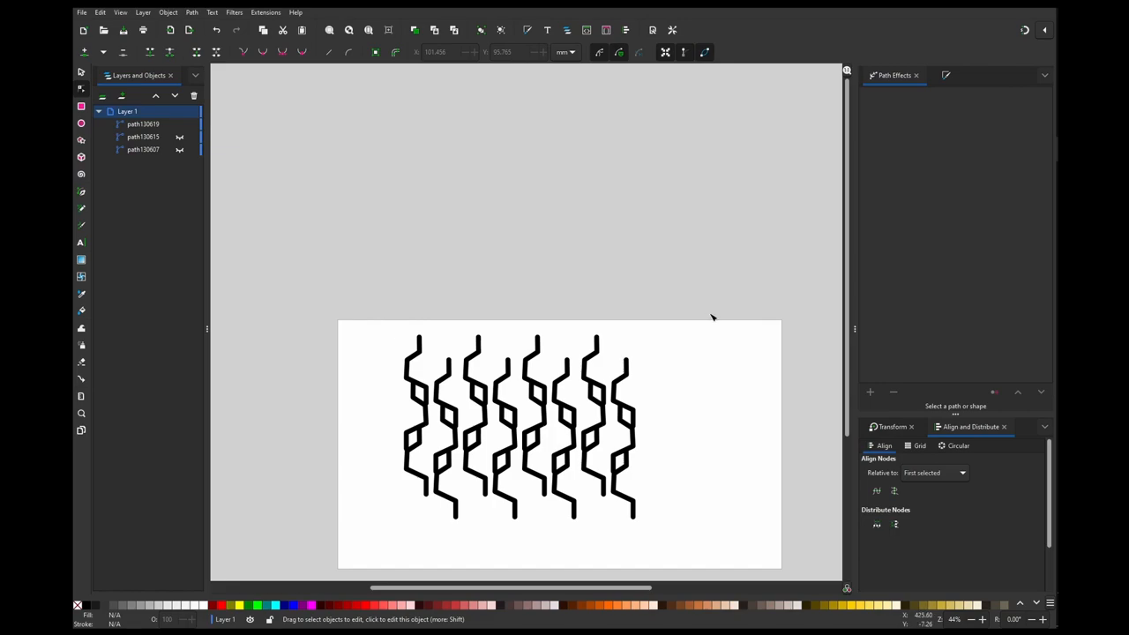